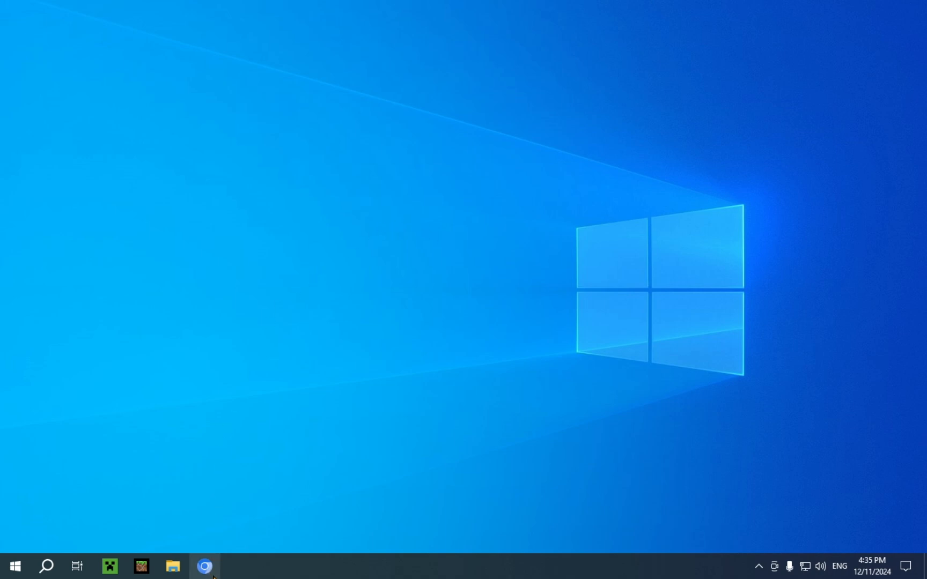
Search Google for 'badlion' in Chromium, dismissing the API keys banner and cookie consent
click(202, 566)
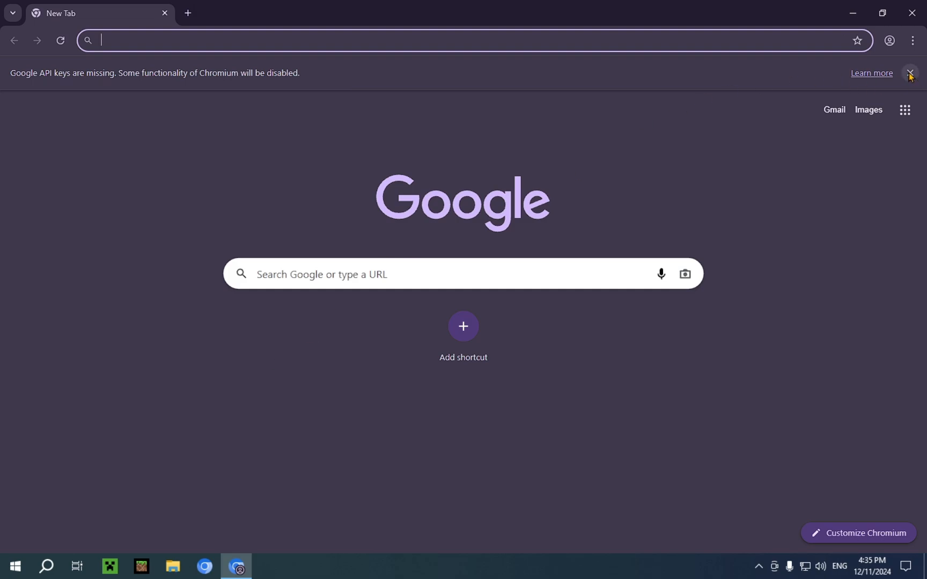
click(909, 74)
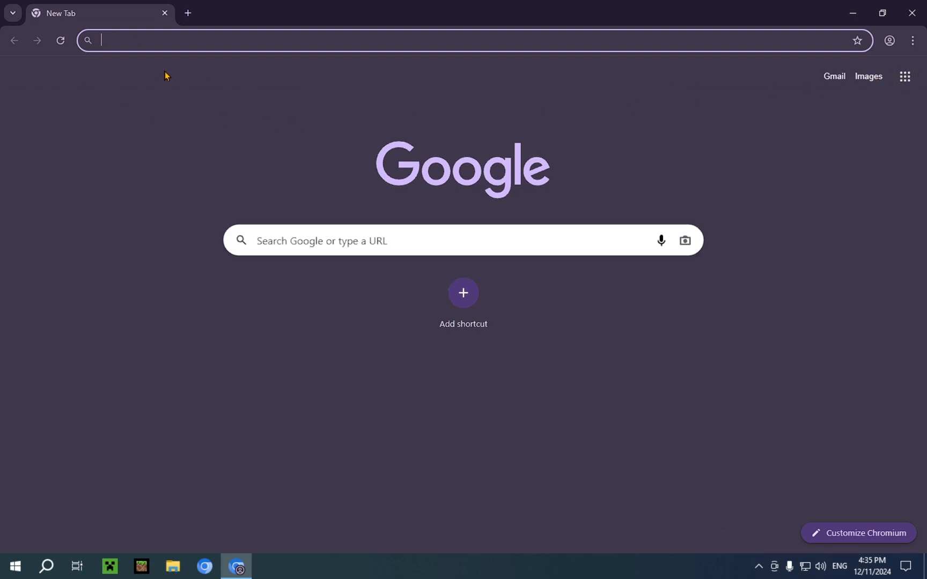
text(badlio)
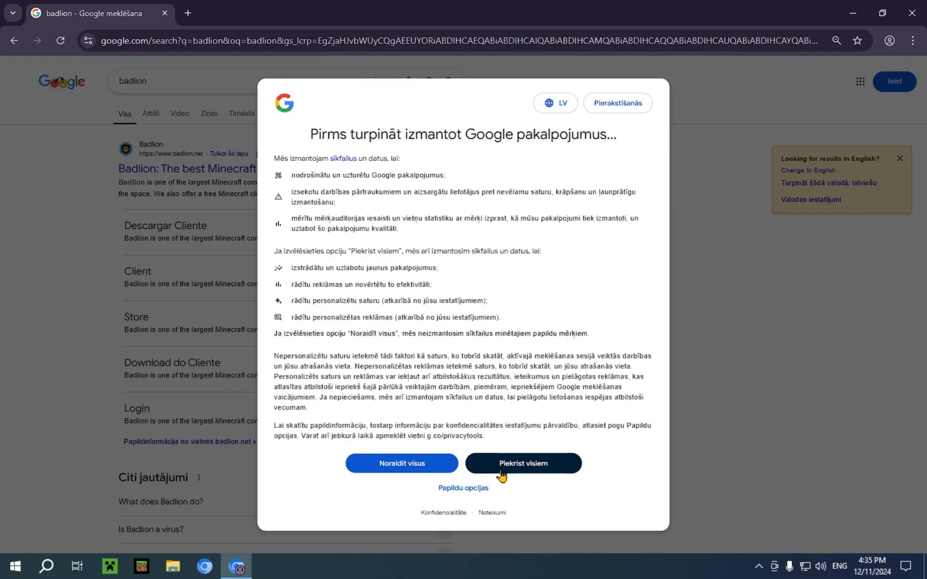
click(523, 463)
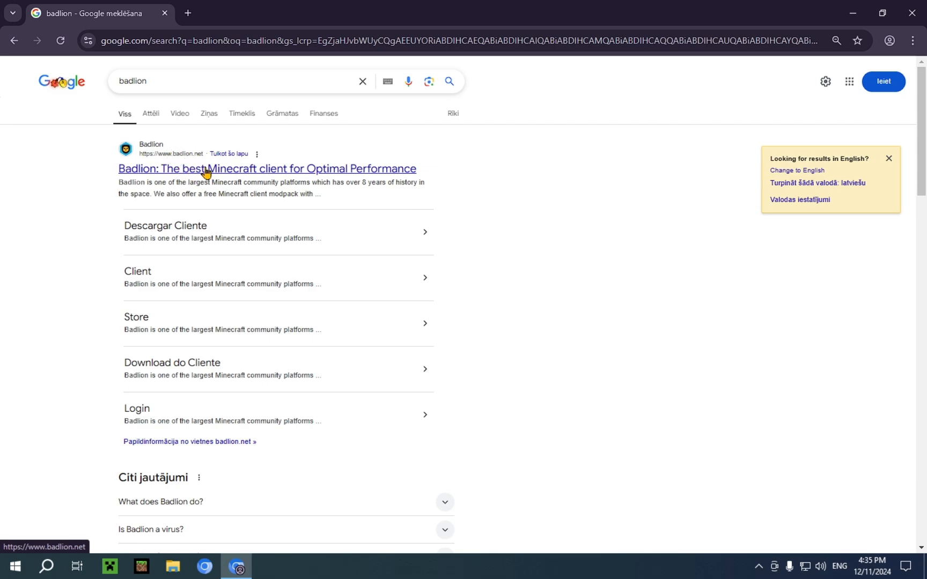
scroll(down, 3)
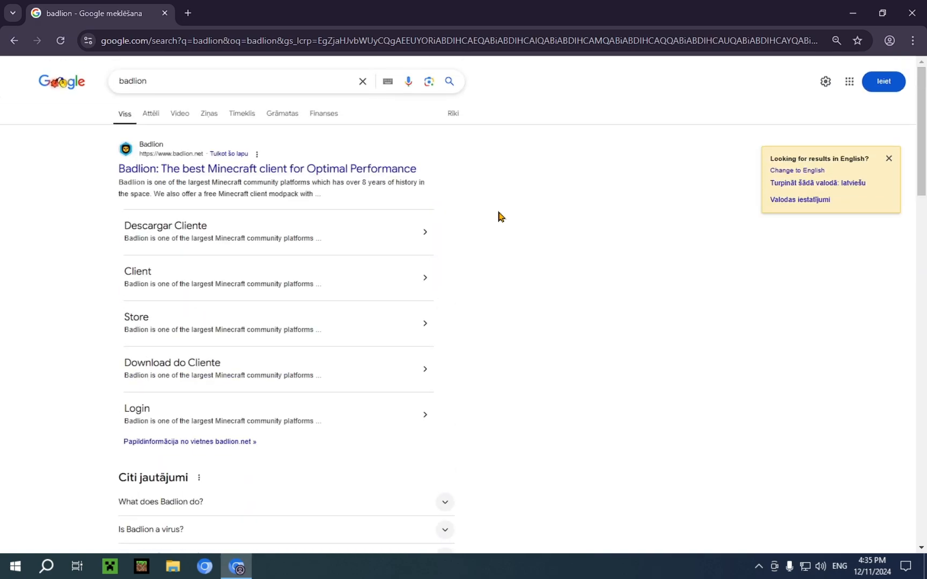
mouse_move(287, 181)
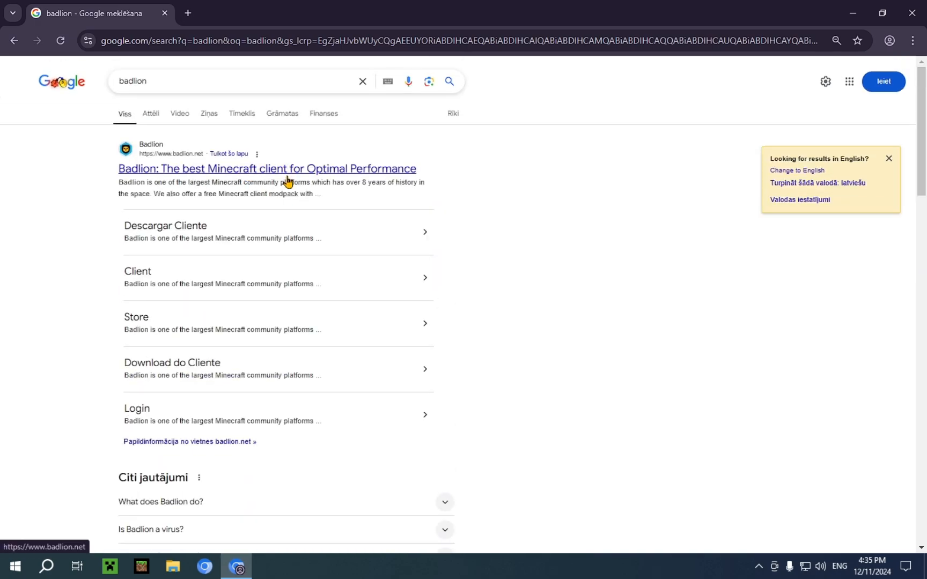
Open the official Badlion website result and accept all its cookies
click(267, 169)
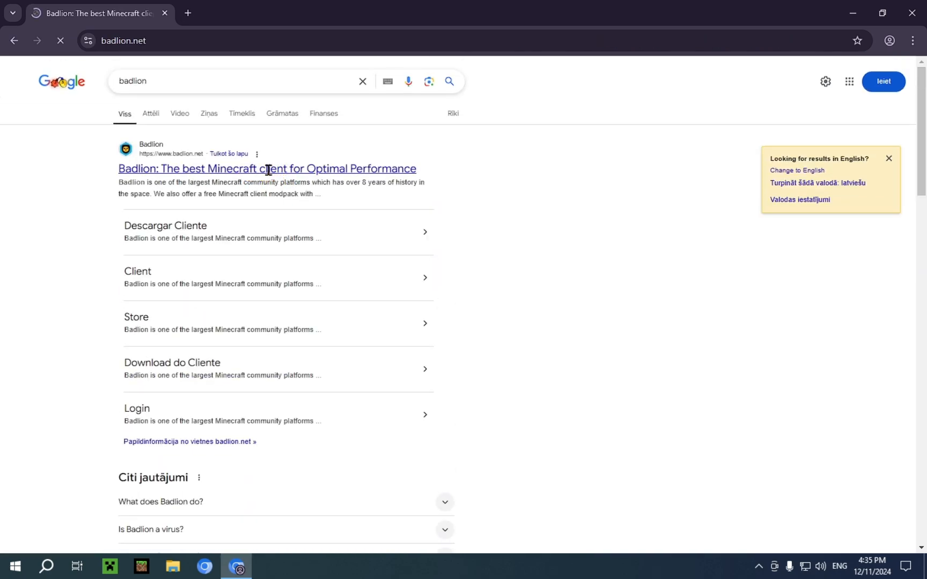
click(267, 169)
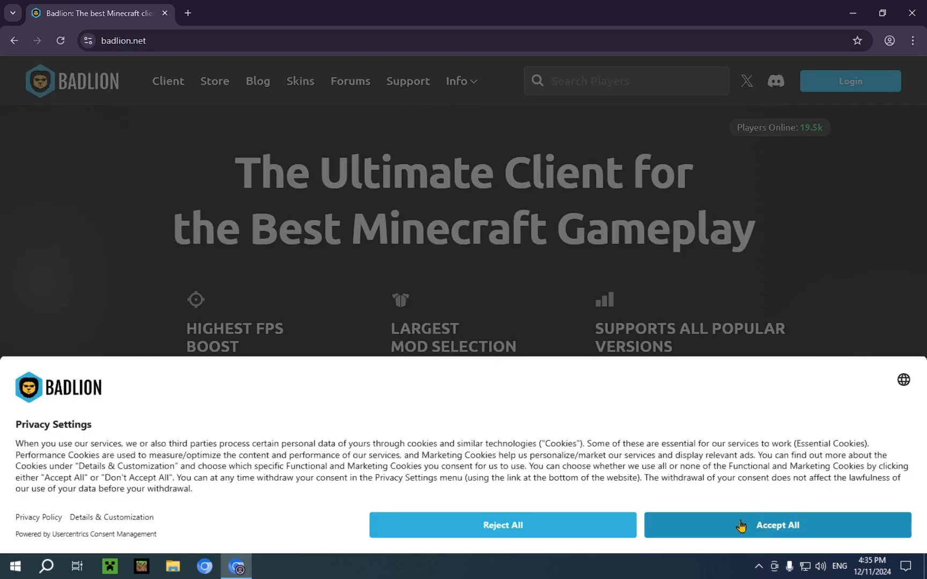
click(776, 525)
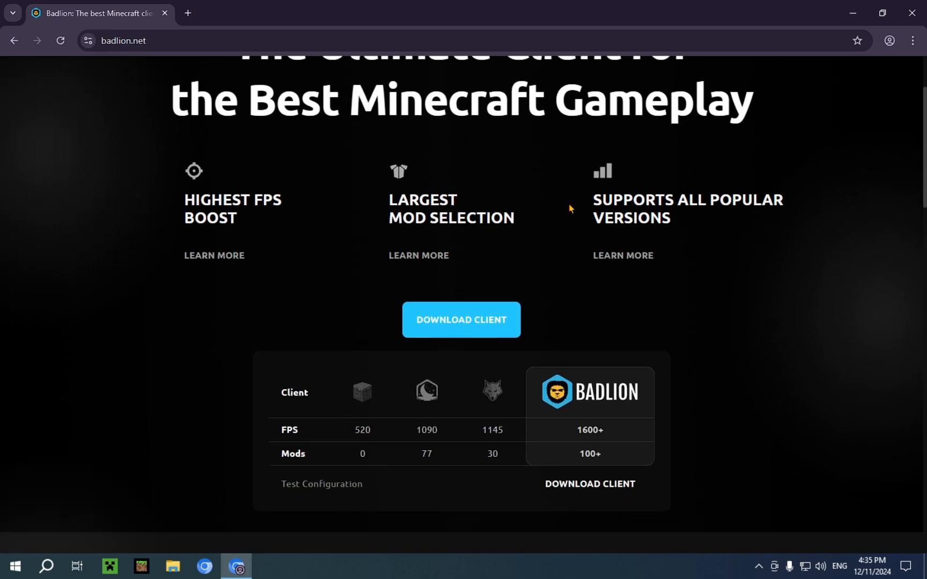
Download the Badlion Client Setup 4.5.1 installer (139 MB) and confirm it finished
scroll(down, 3)
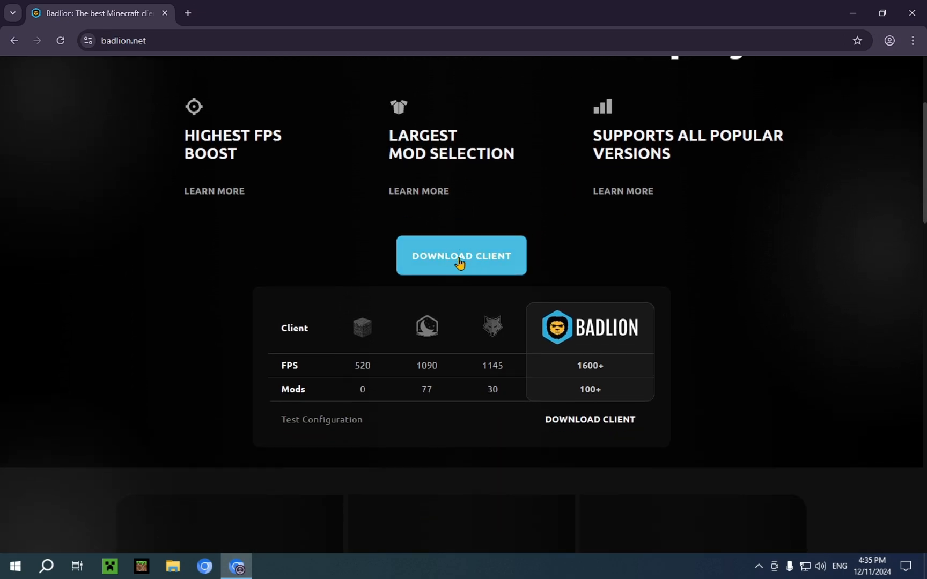
click(460, 256)
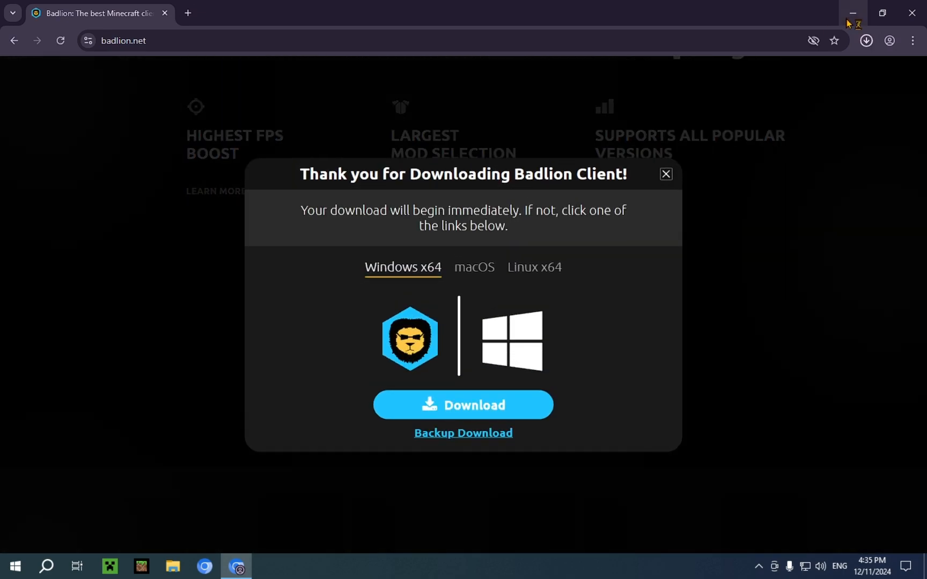
click(868, 40)
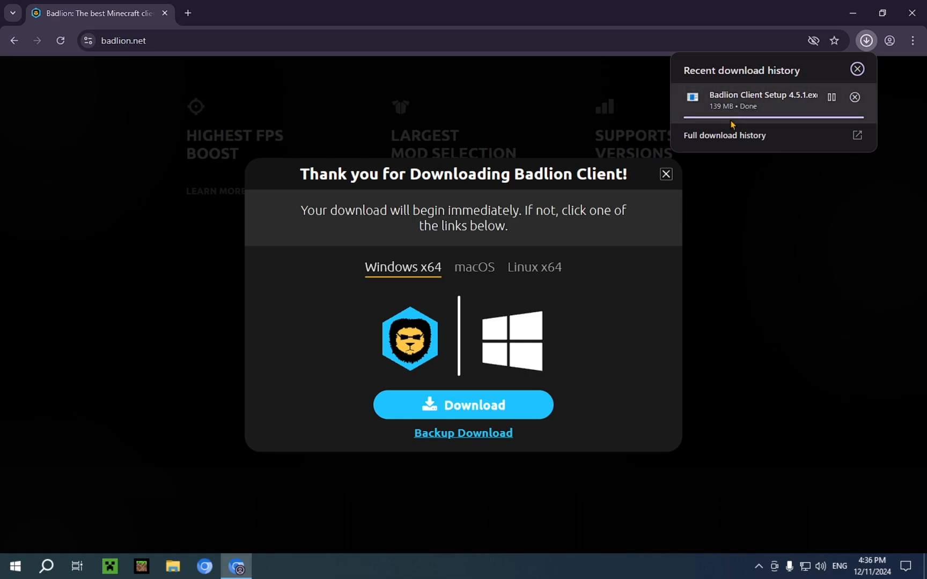
mouse_move(733, 114)
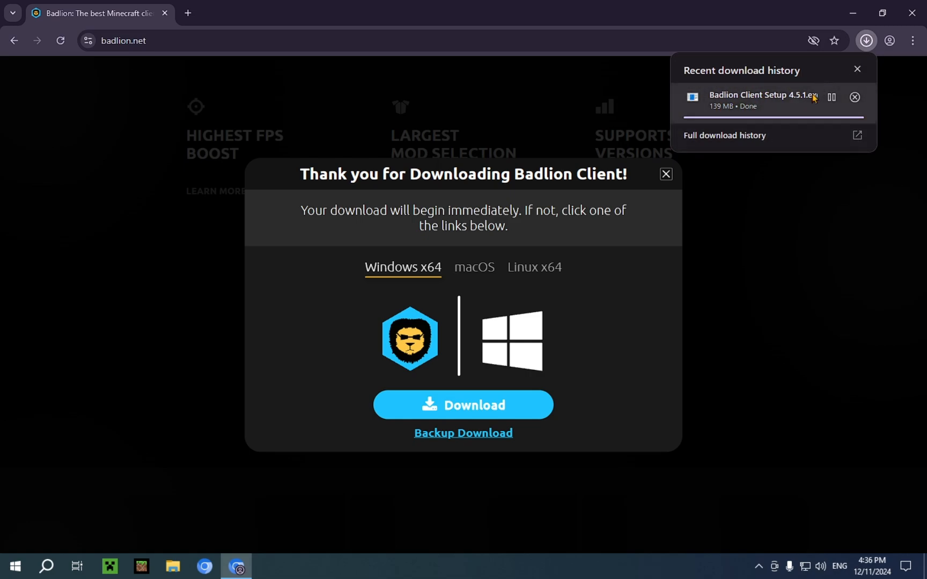
mouse_move(810, 113)
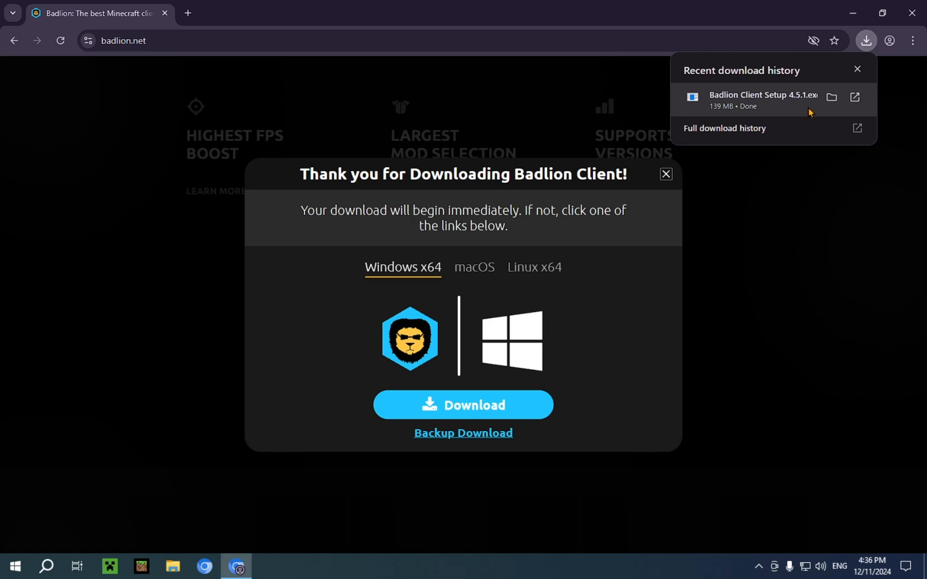
mouse_move(758, 102)
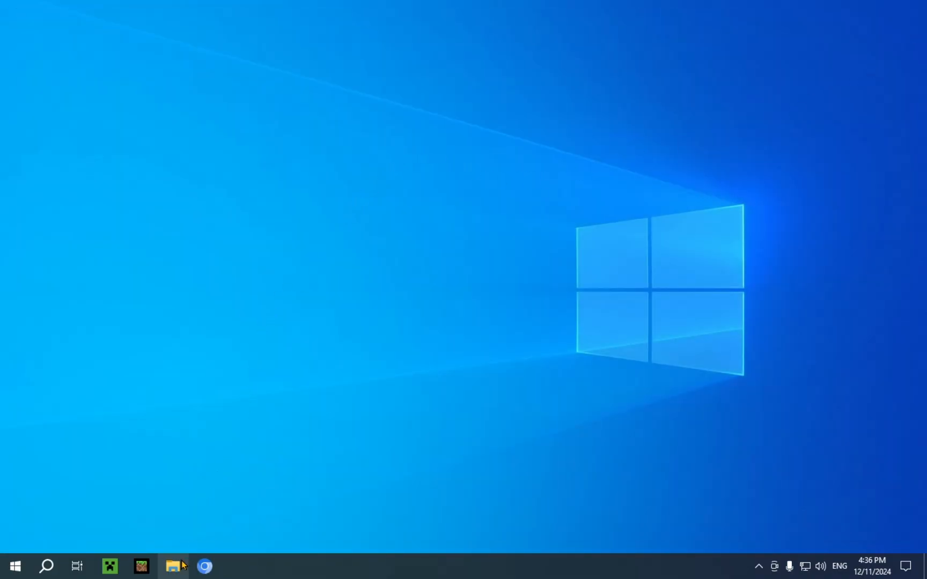
Select Badlion Client Setup 4.5.1.exe in File Explorer's Downloads folder
click(174, 567)
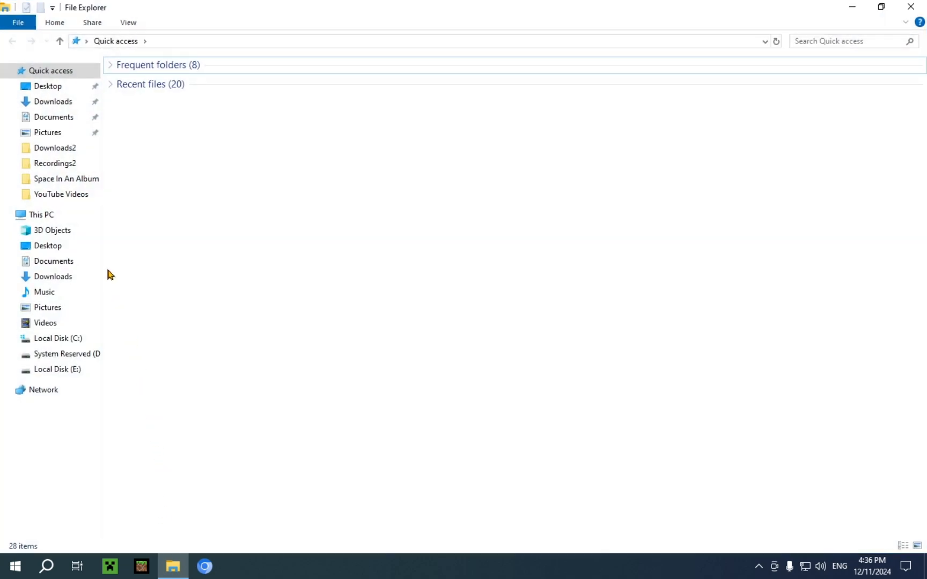
click(52, 101)
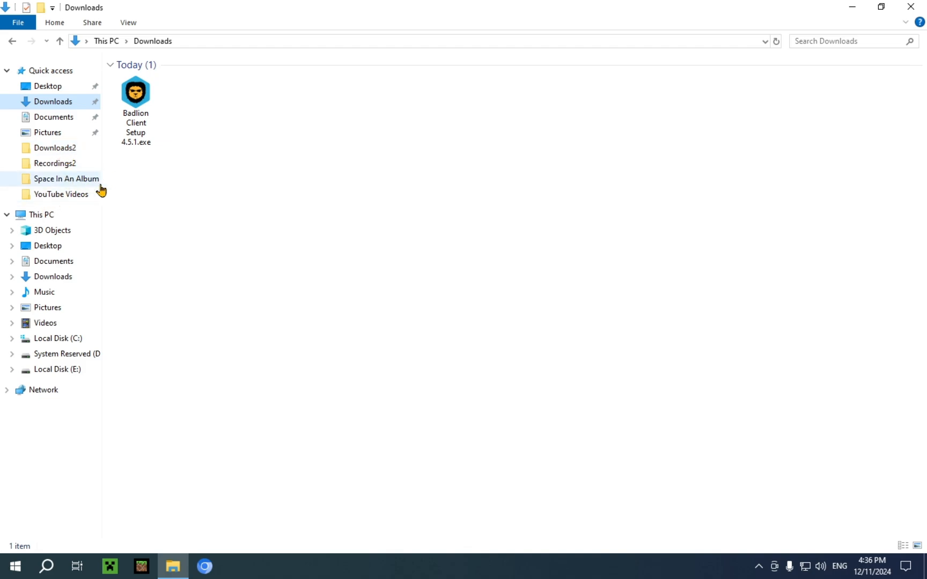
mouse_move(167, 86)
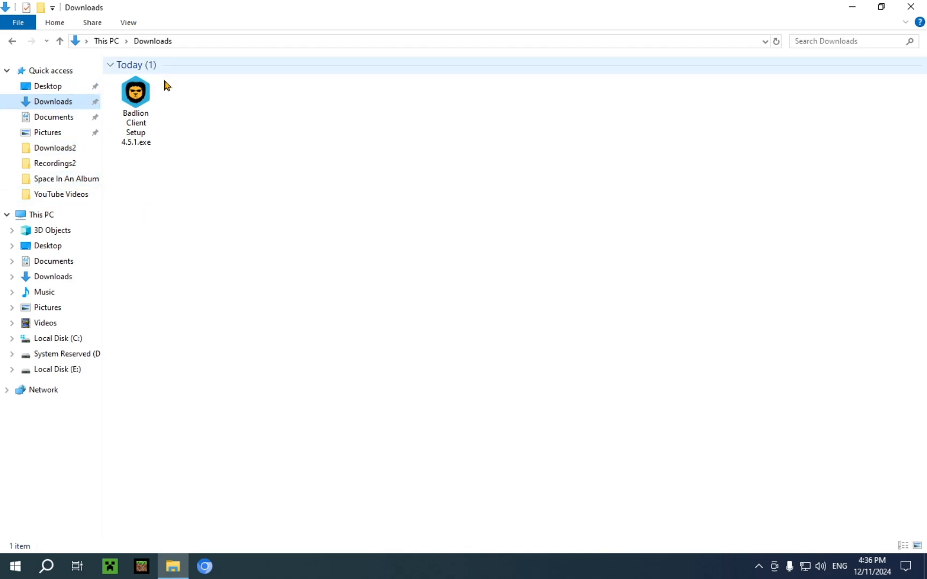
click(135, 95)
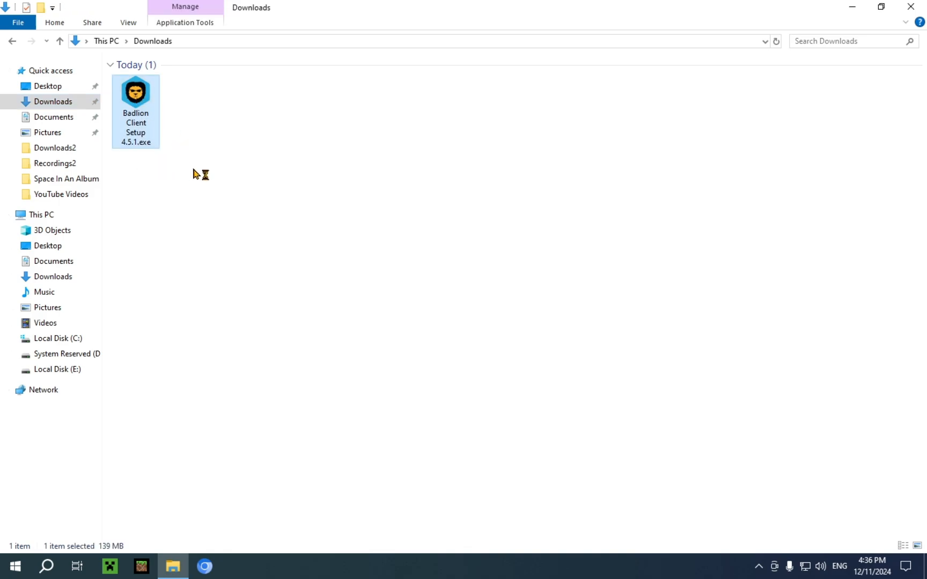
Launch the Badlion installer and accept the license agreement
double_click(135, 96)
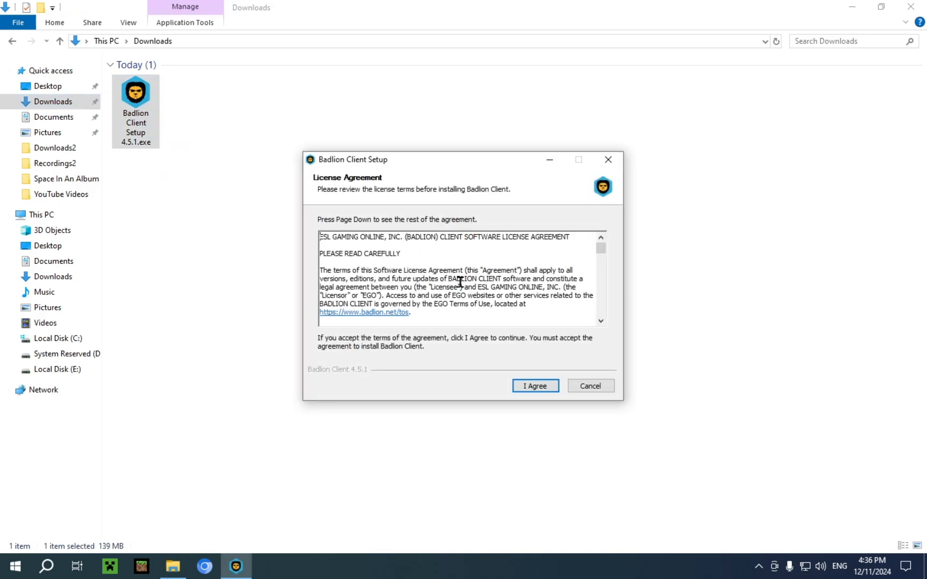
scroll(down, 3)
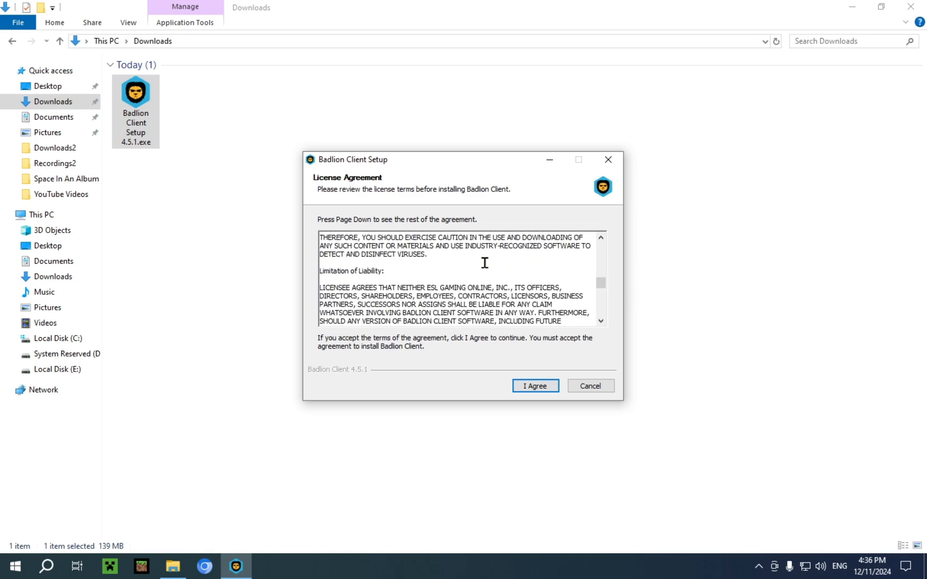
scroll(down, 3)
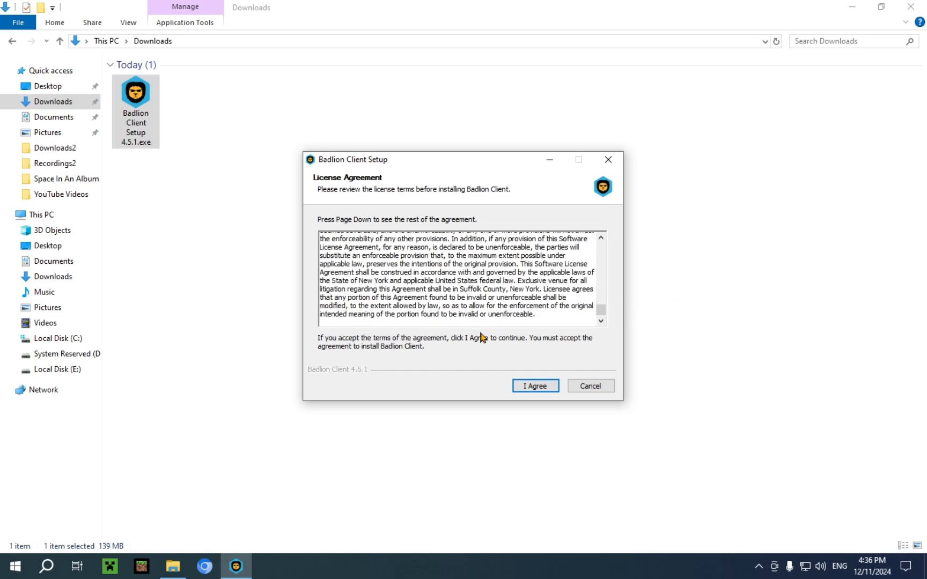
click(534, 386)
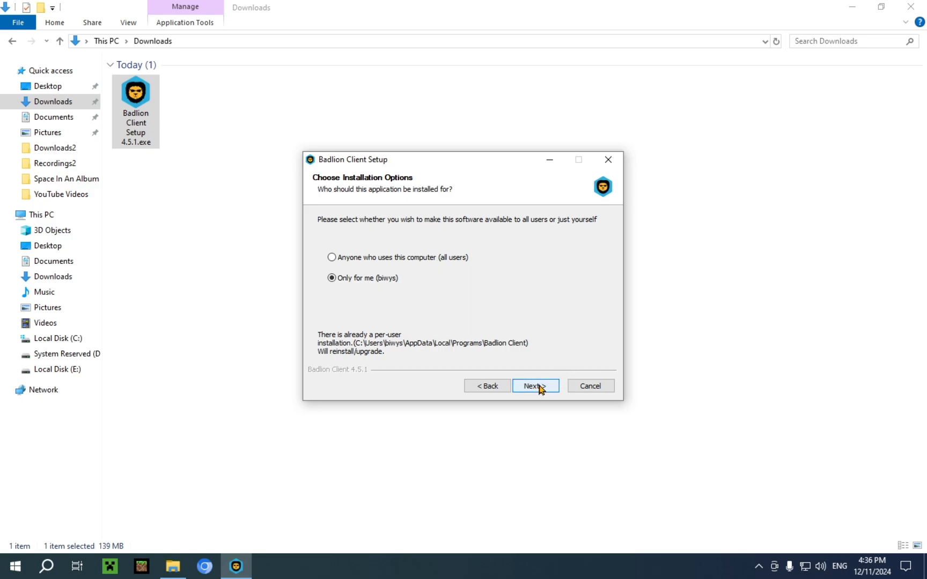
mouse_move(351, 293)
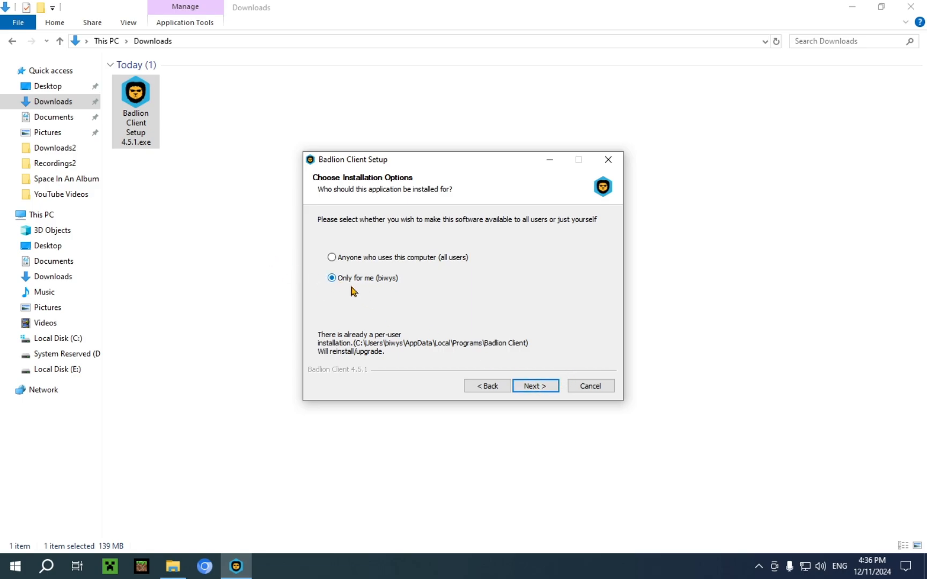
mouse_move(384, 290)
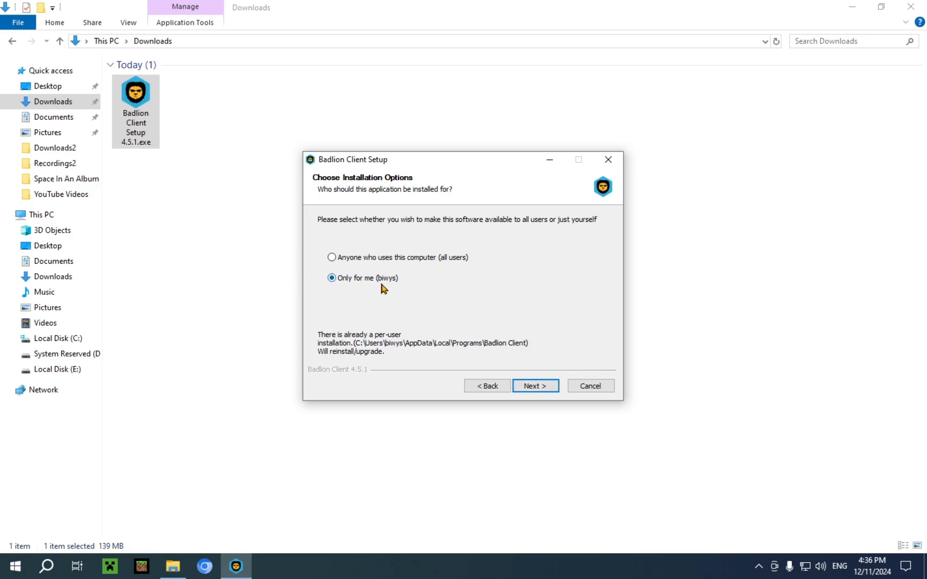
mouse_move(388, 264)
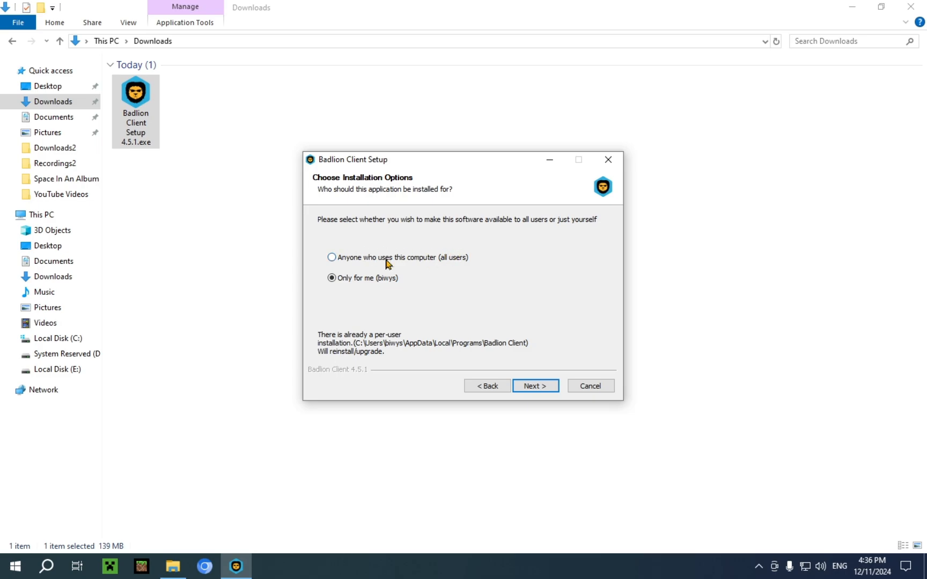
Install for the current user into the default folder, then finish and launch Badlion Client
click(534, 386)
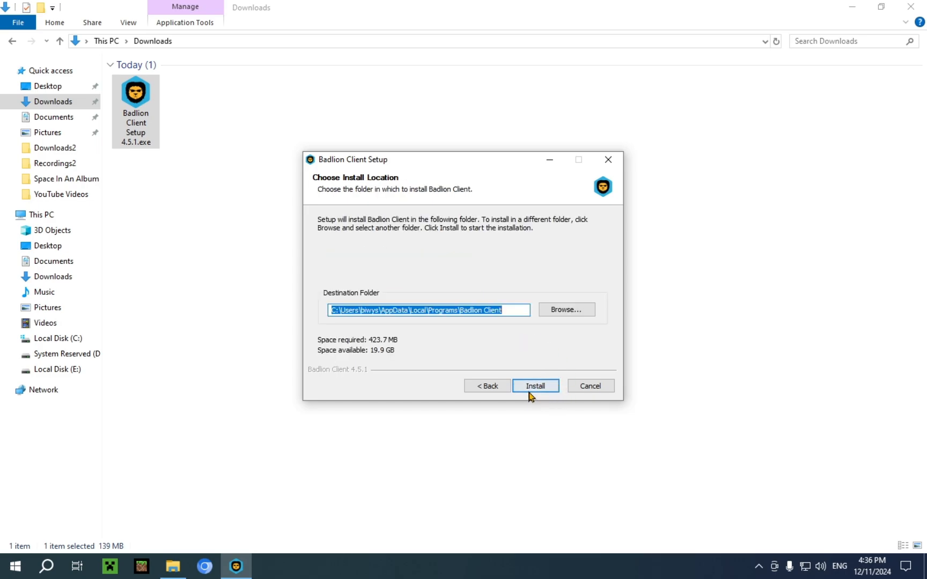
click(535, 386)
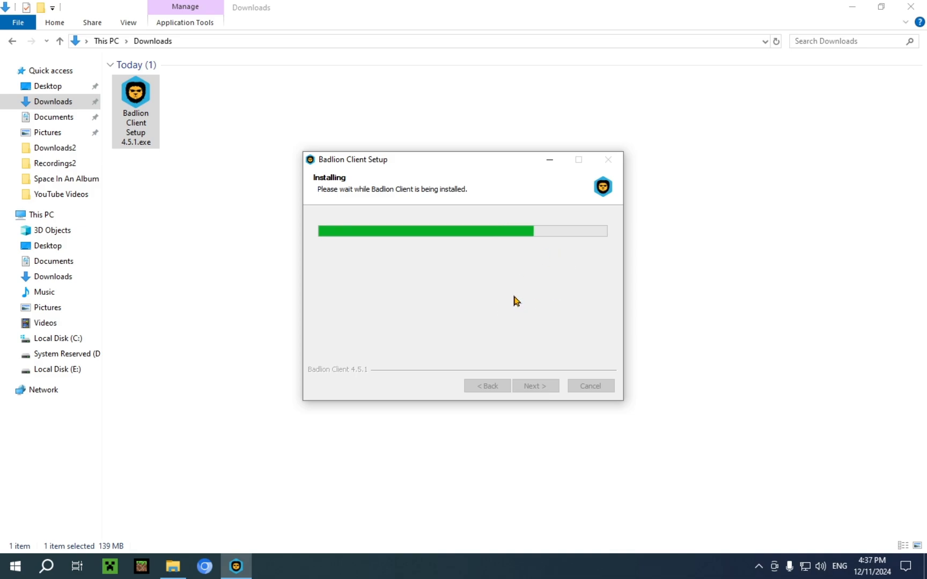
mouse_move(521, 289)
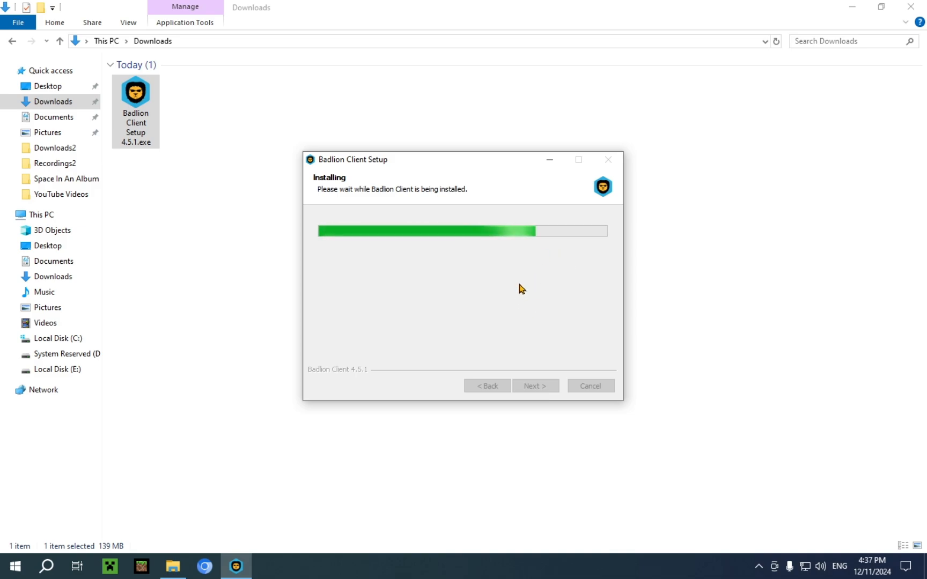
mouse_move(525, 293)
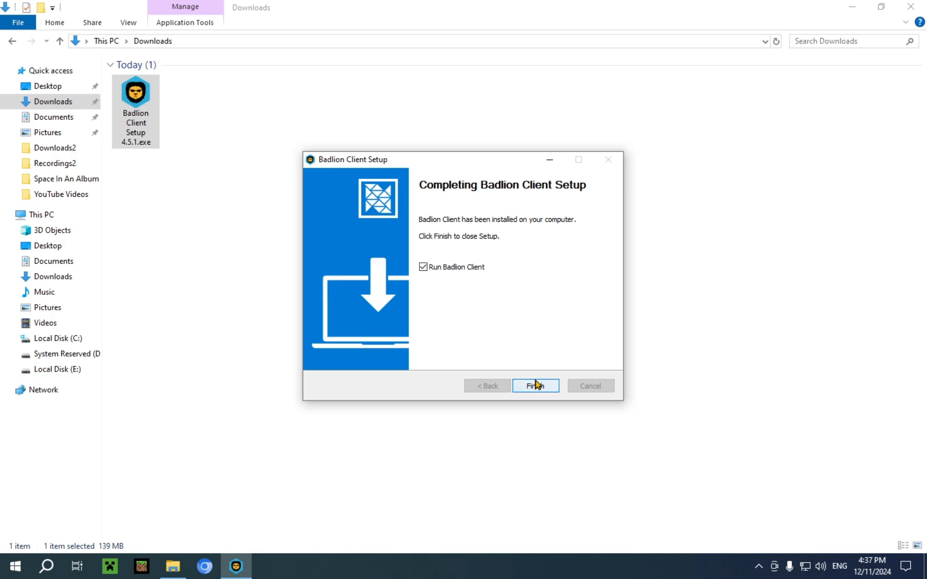
click(535, 385)
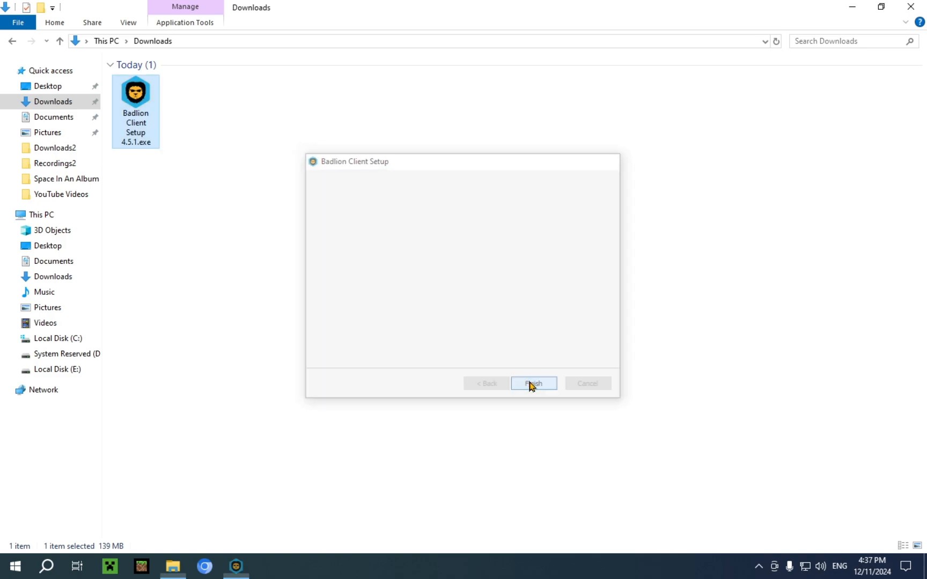
Close the installer and File Explorer, leaving the Badlion Client desktop shortcut visible
click(534, 384)
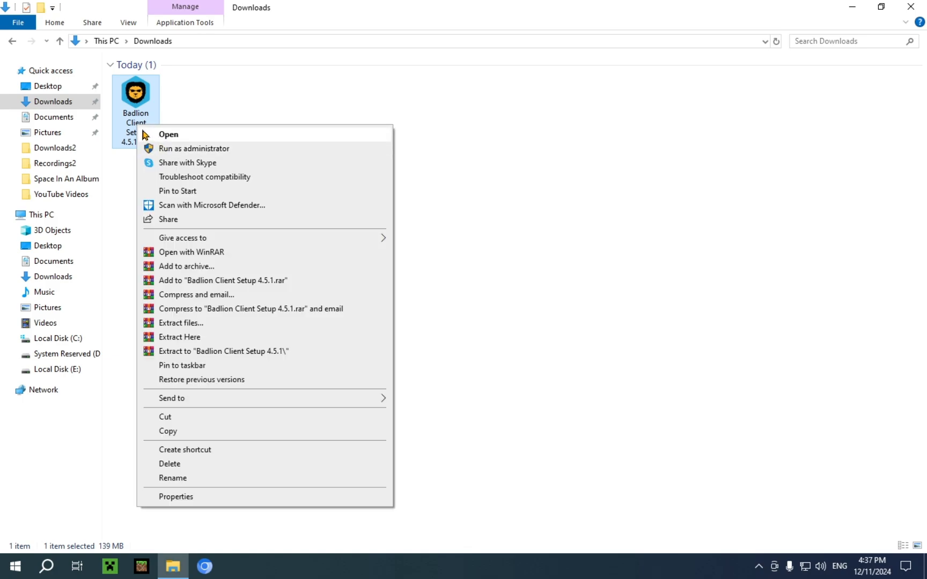
click(170, 463)
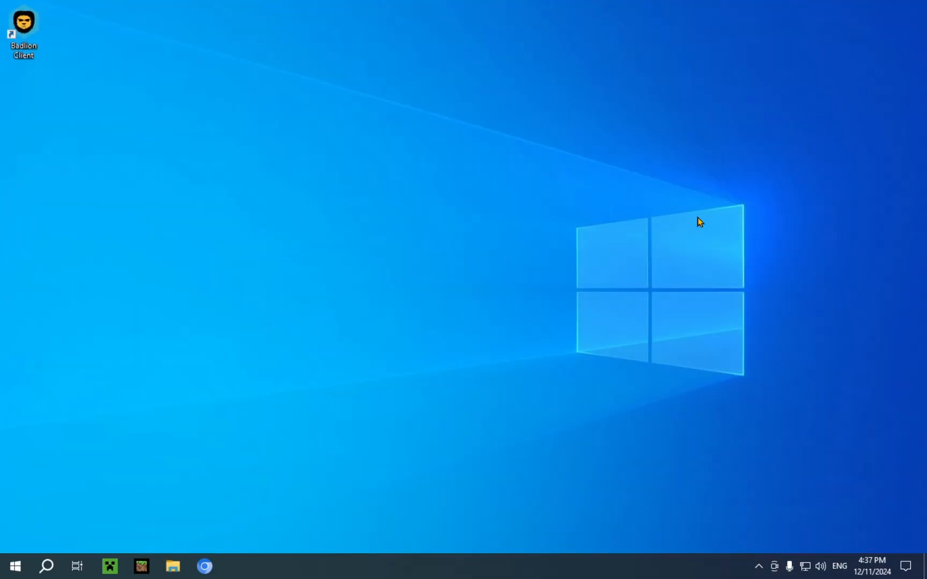
mouse_move(42, 61)
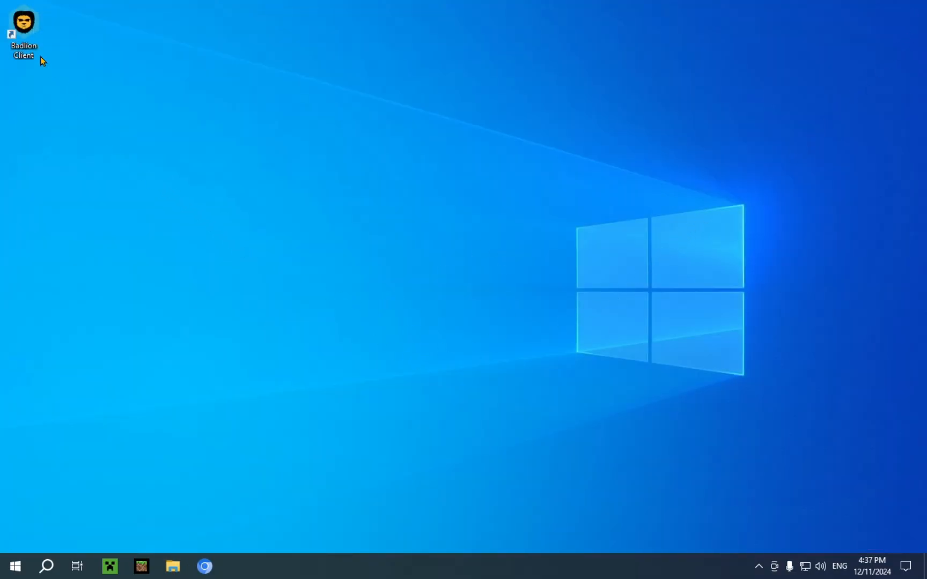
mouse_move(69, 8)
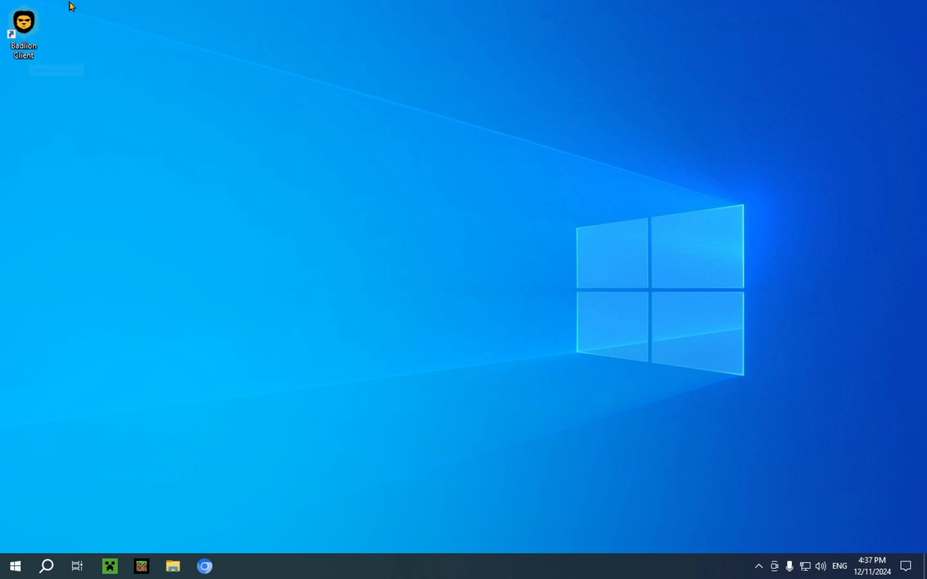
mouse_move(134, 117)
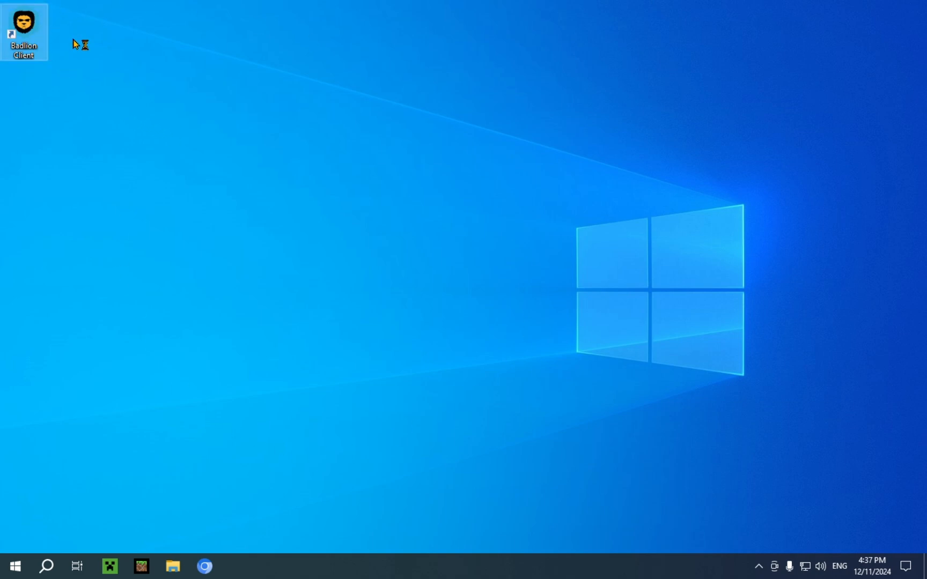
mouse_move(340, 155)
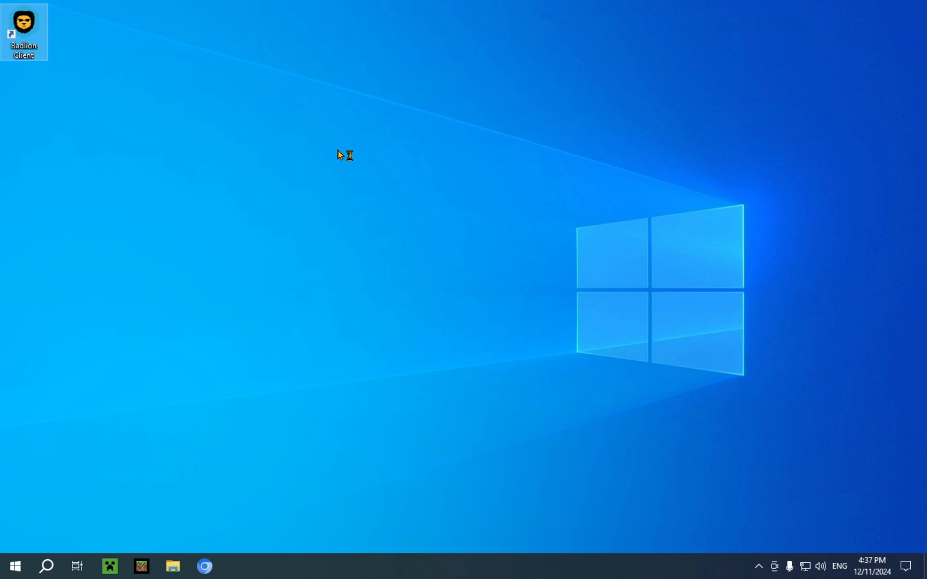
mouse_move(485, 260)
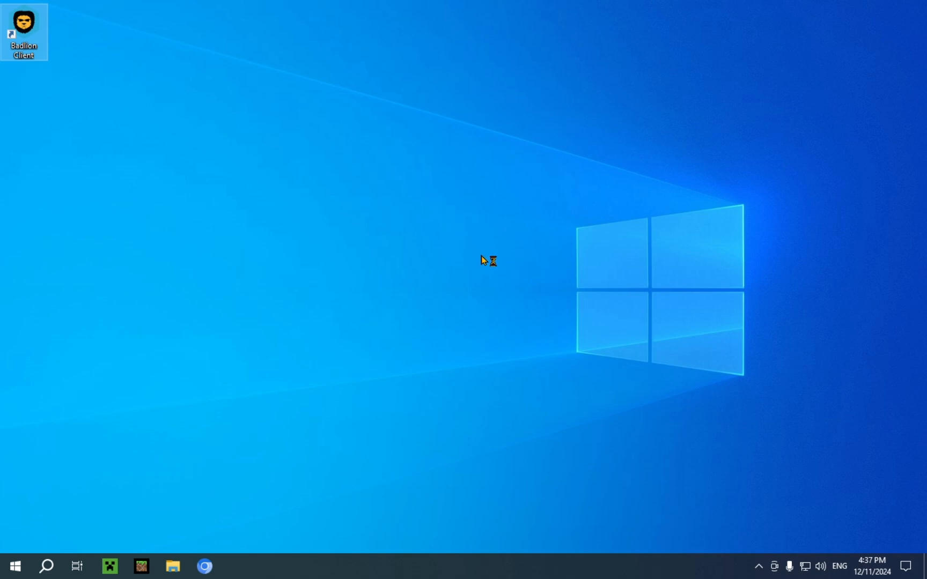
Launch Badlion Client from its desktop shortcut
double_click(25, 23)
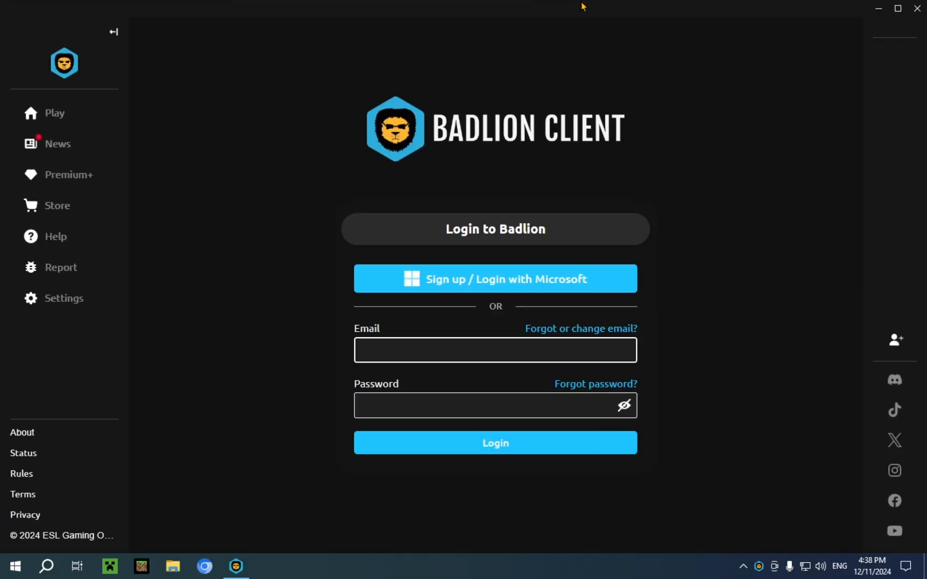
mouse_move(454, 536)
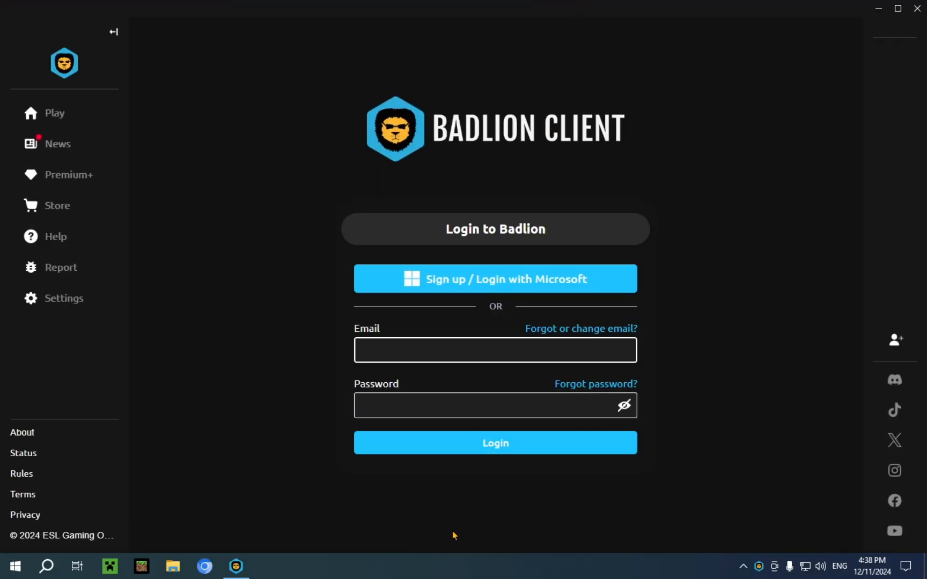
mouse_move(487, 290)
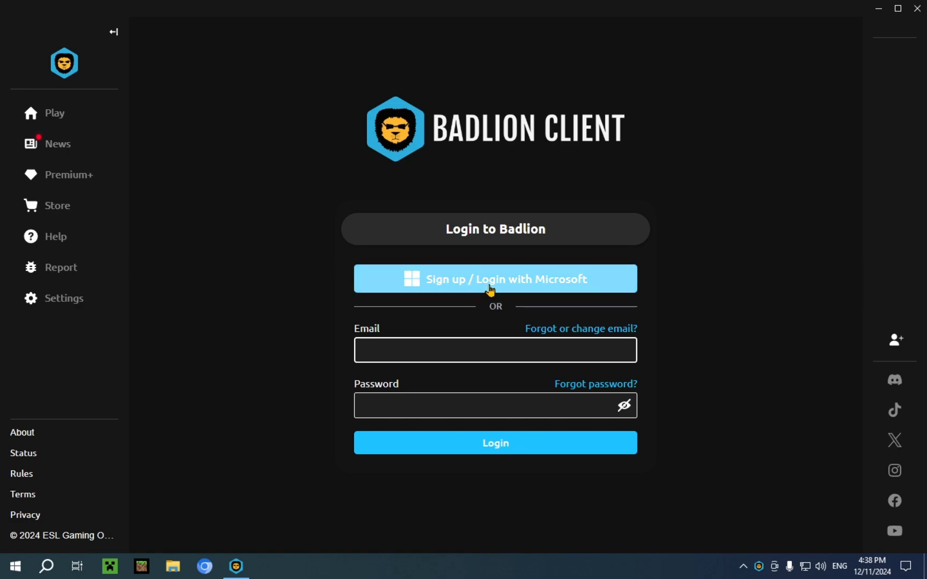
Log in with a Microsoft account and skip the launcher welcome tour
click(495, 279)
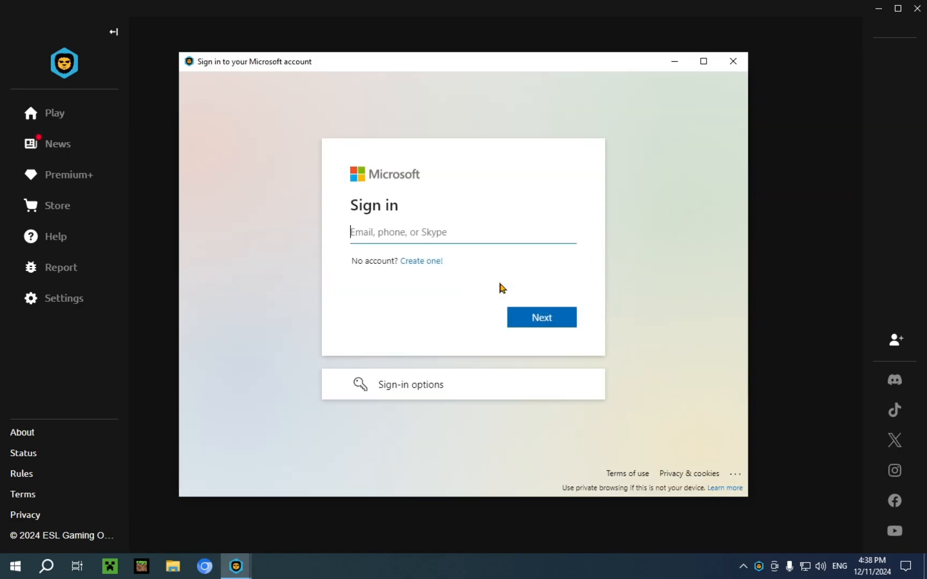
mouse_move(314, 97)
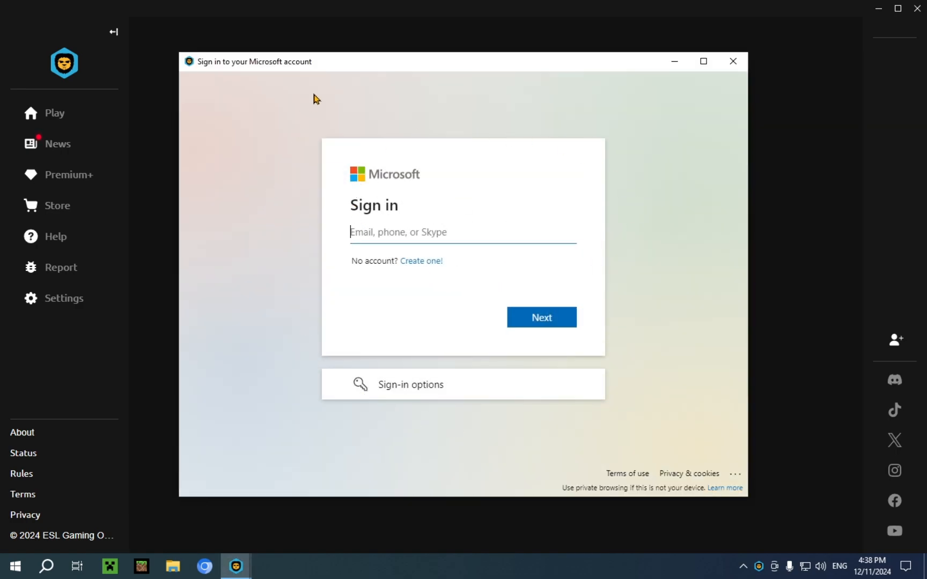
mouse_move(642, 428)
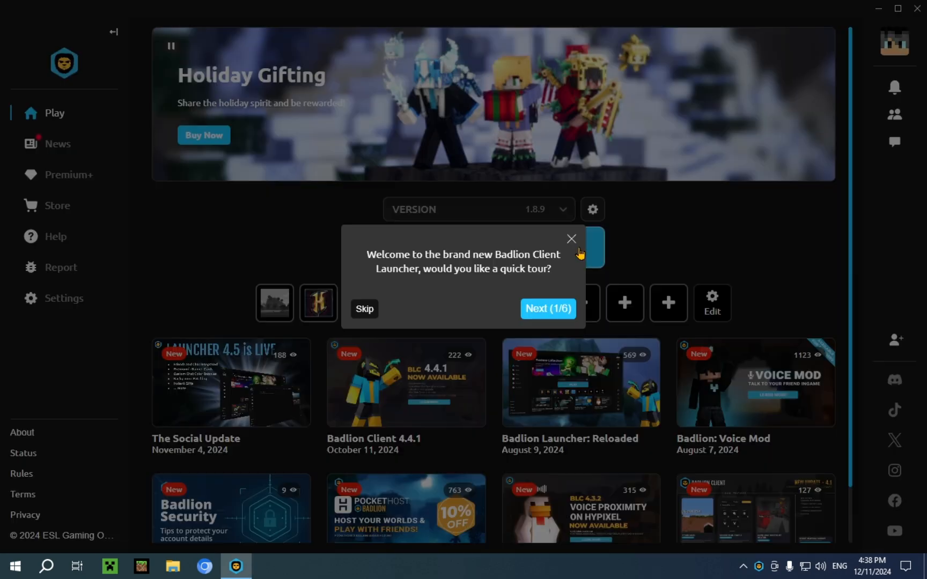
click(548, 309)
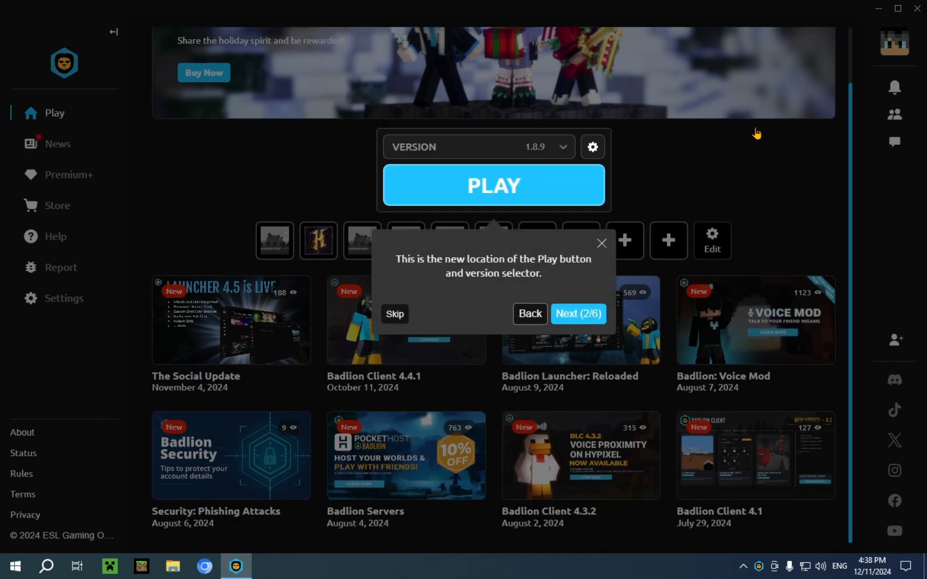
click(394, 313)
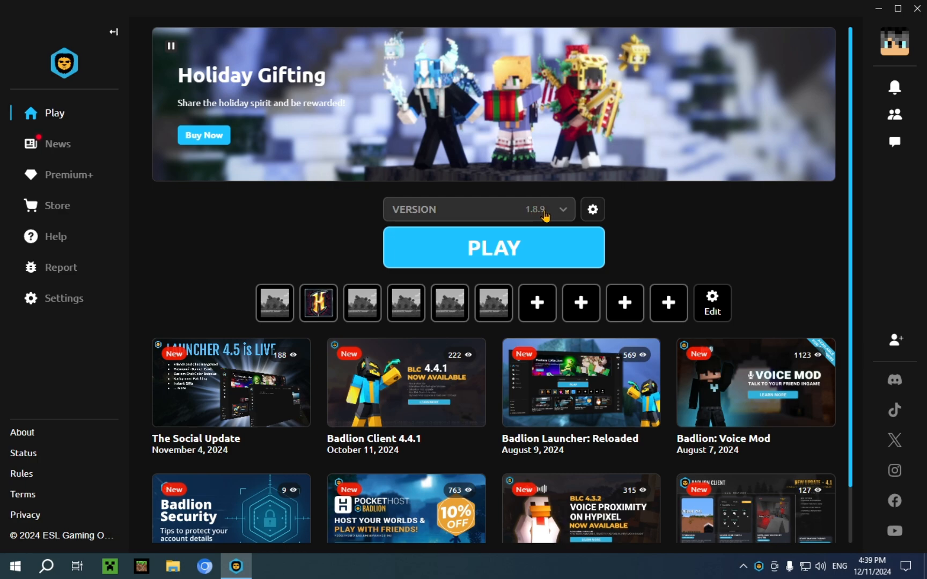
Select version latest (1.21.4) and review the Minecraft Settings and Alt Manager panel
click(557, 209)
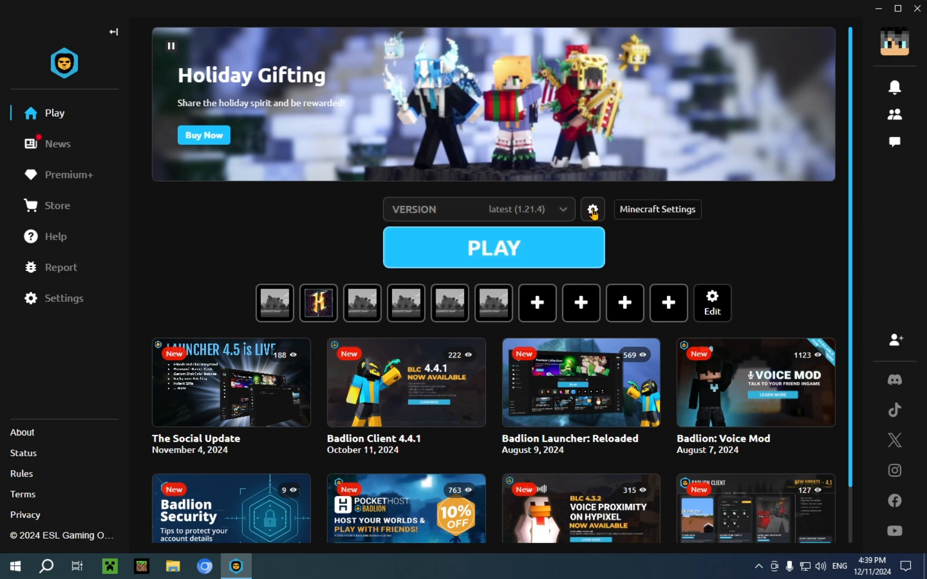
click(592, 209)
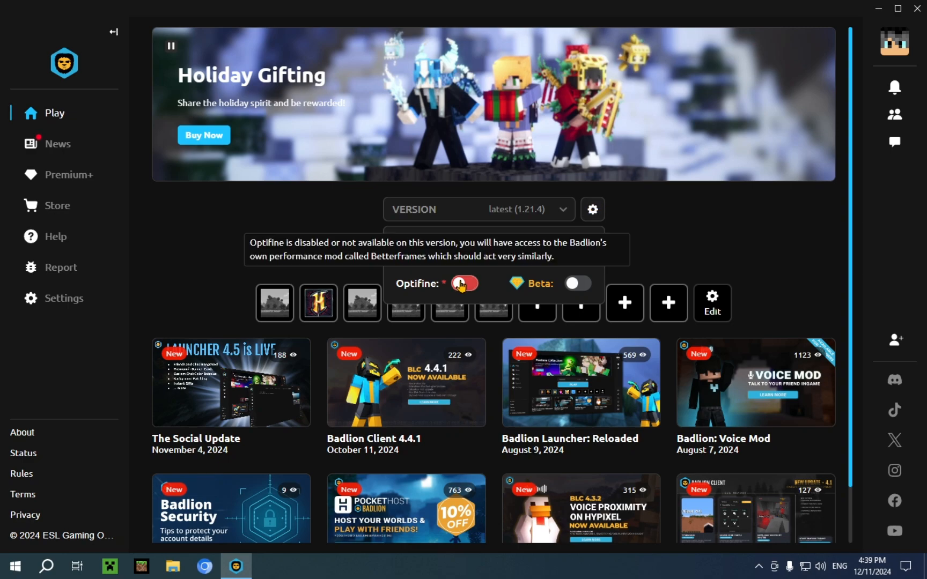
click(464, 283)
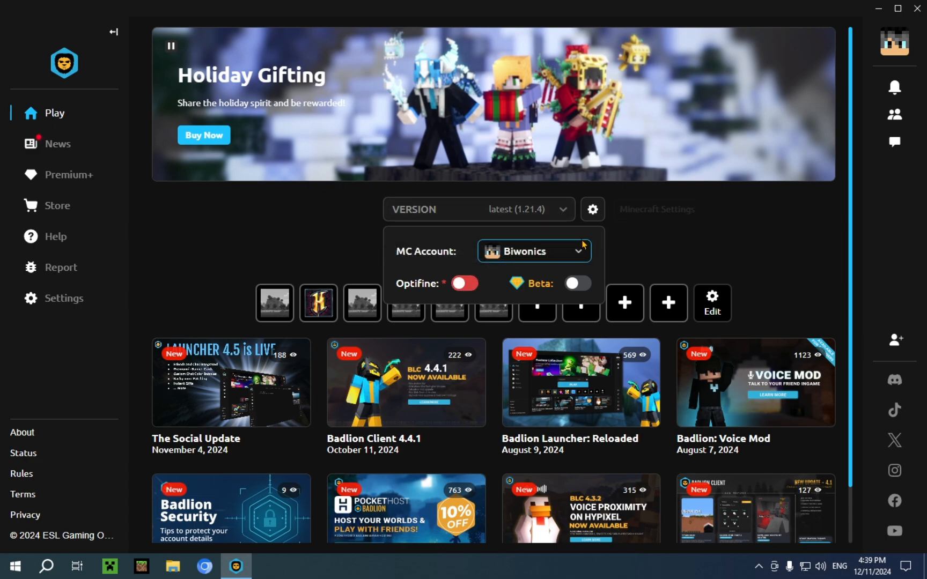
mouse_move(560, 251)
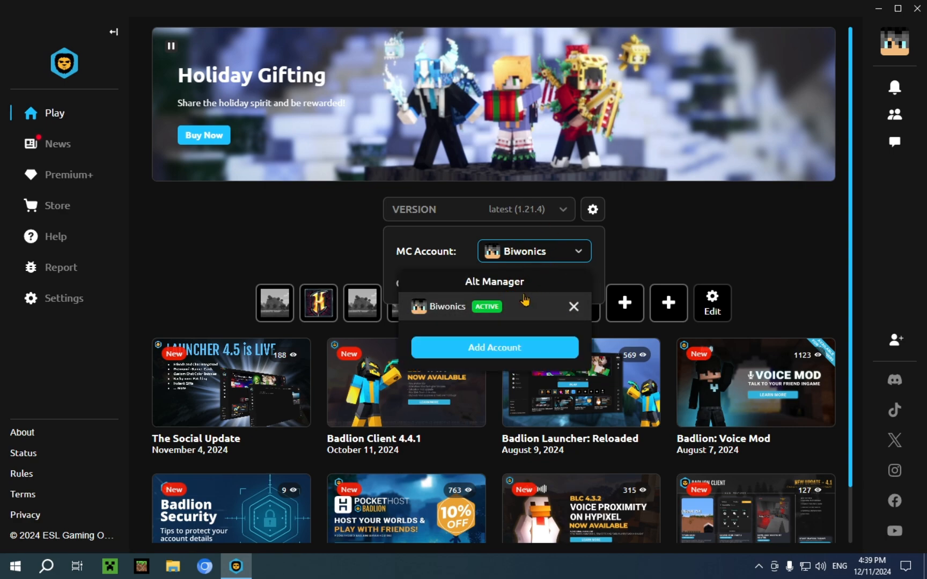
mouse_move(527, 265)
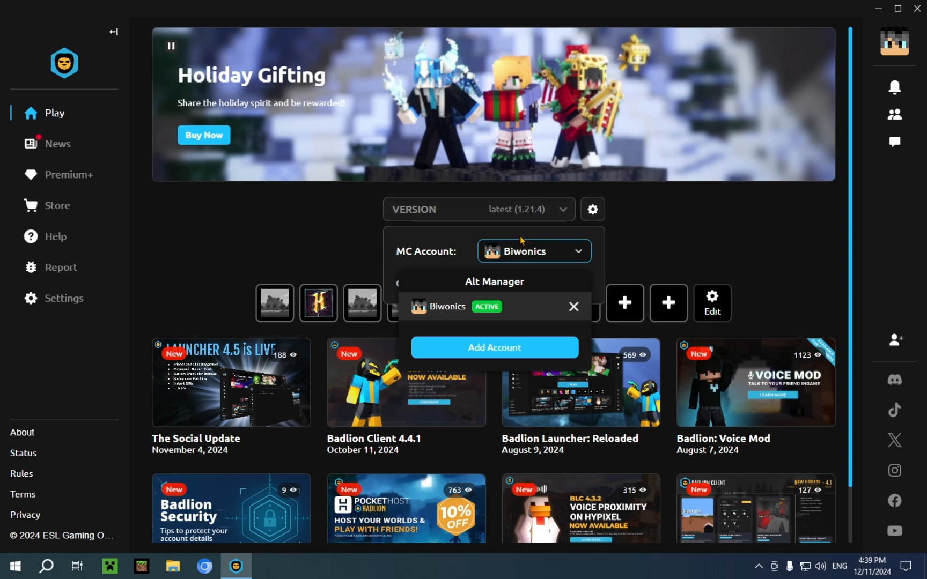
mouse_move(559, 251)
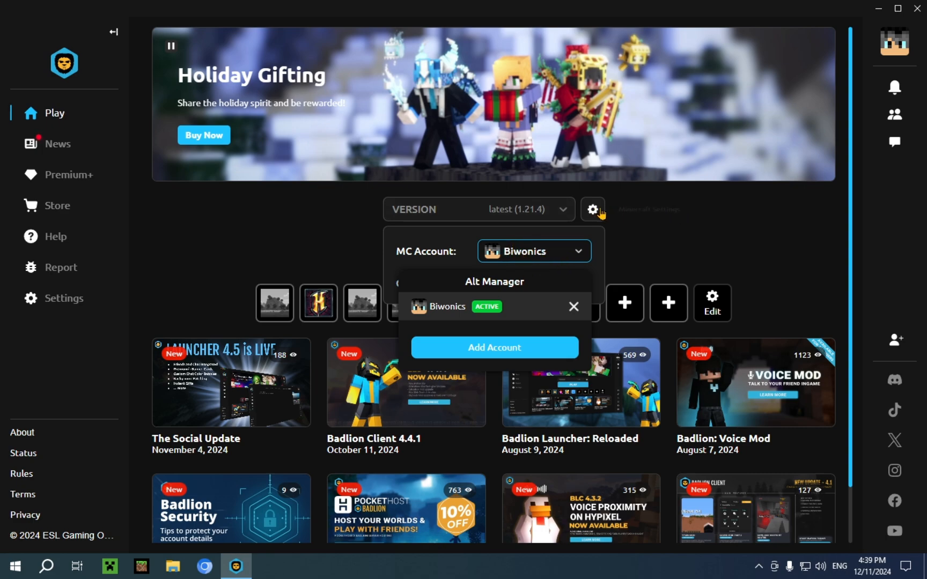
click(592, 211)
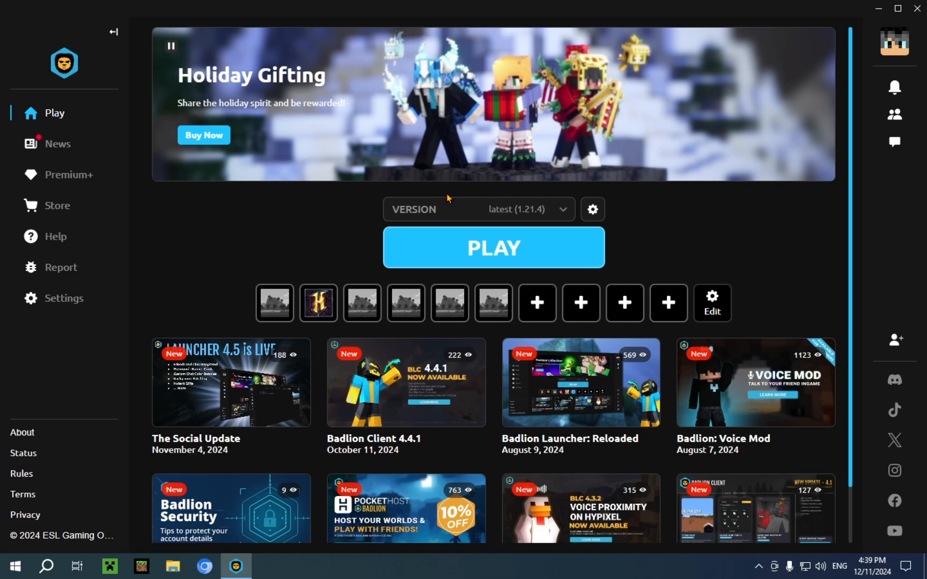
Launch Minecraft 1.21.4 through Badlion and close the Calendar promotions screen
click(494, 248)
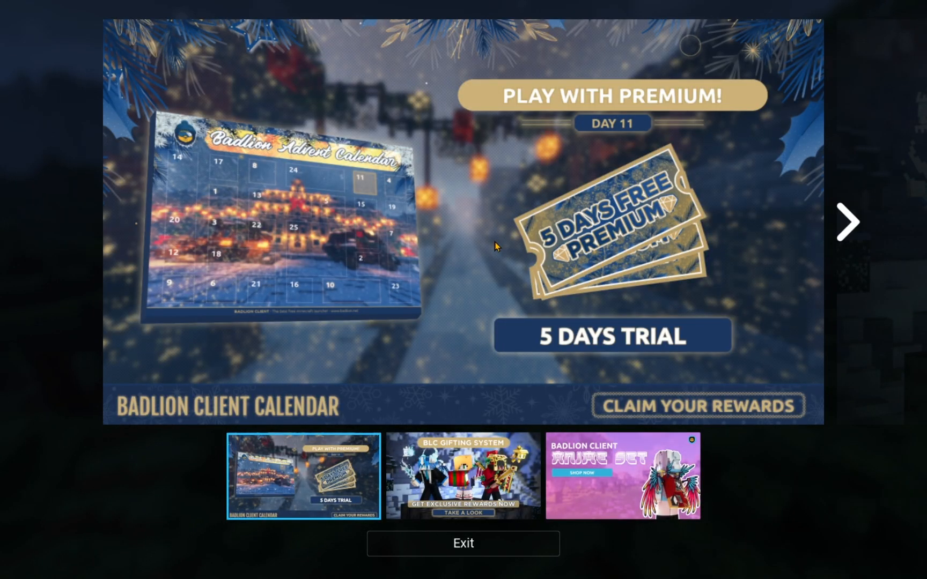
mouse_move(513, 74)
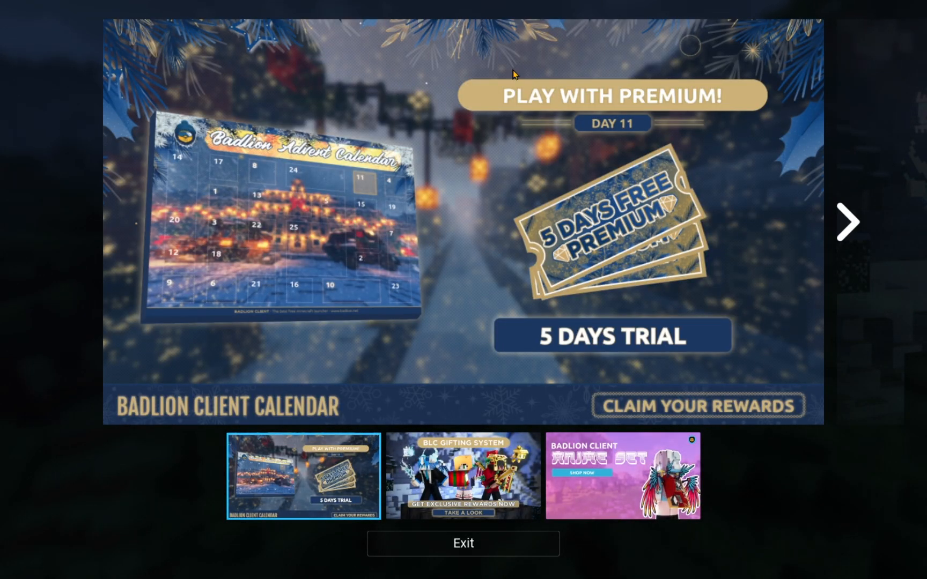
click(463, 544)
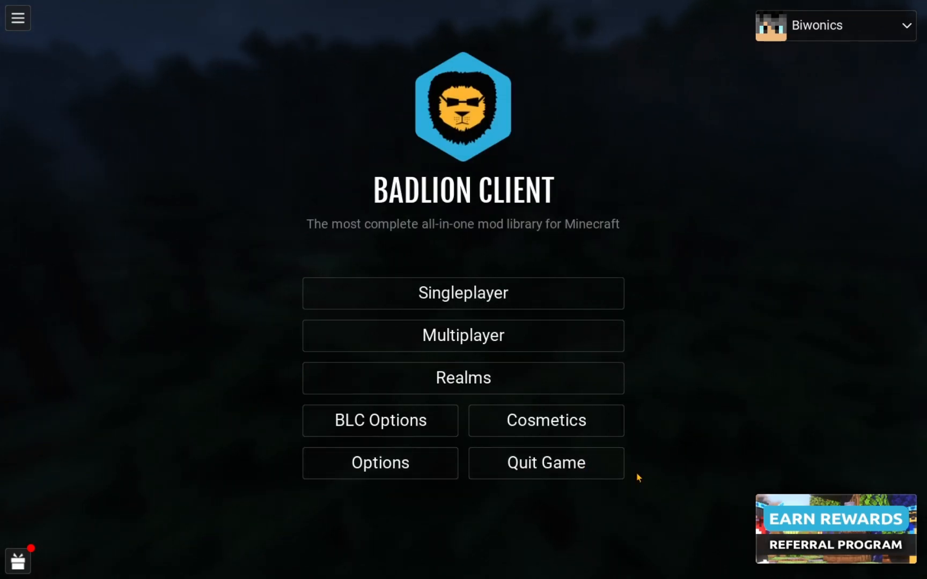
mouse_move(468, 549)
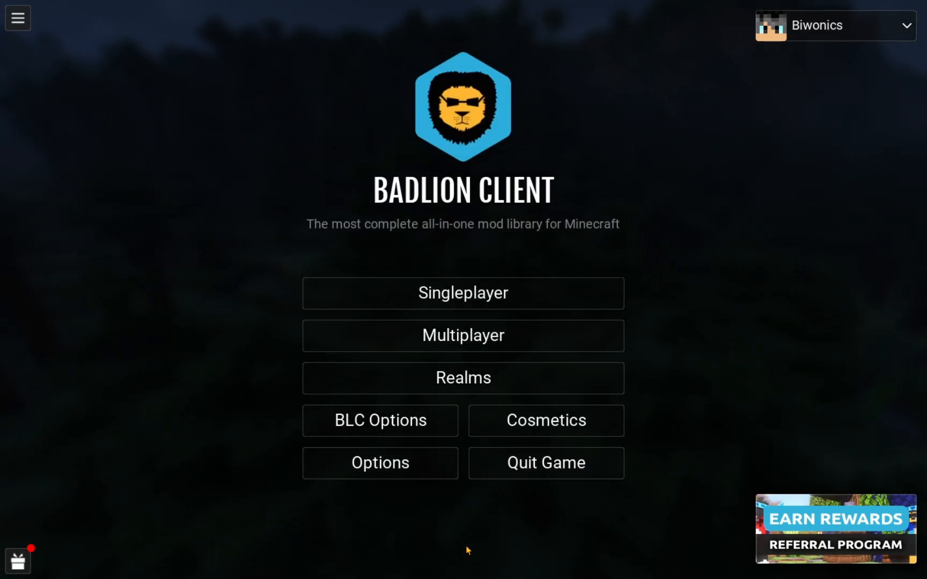
mouse_move(408, 146)
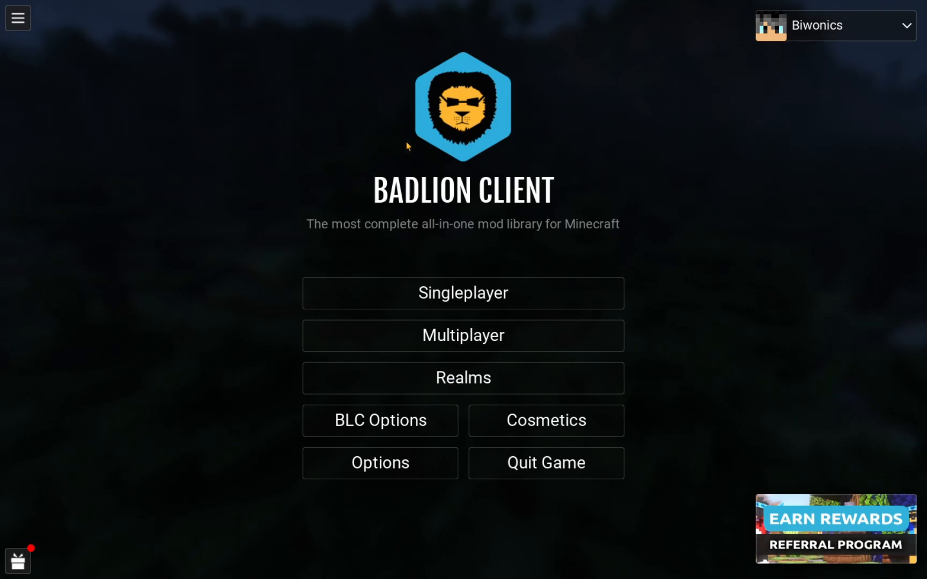
mouse_move(451, 337)
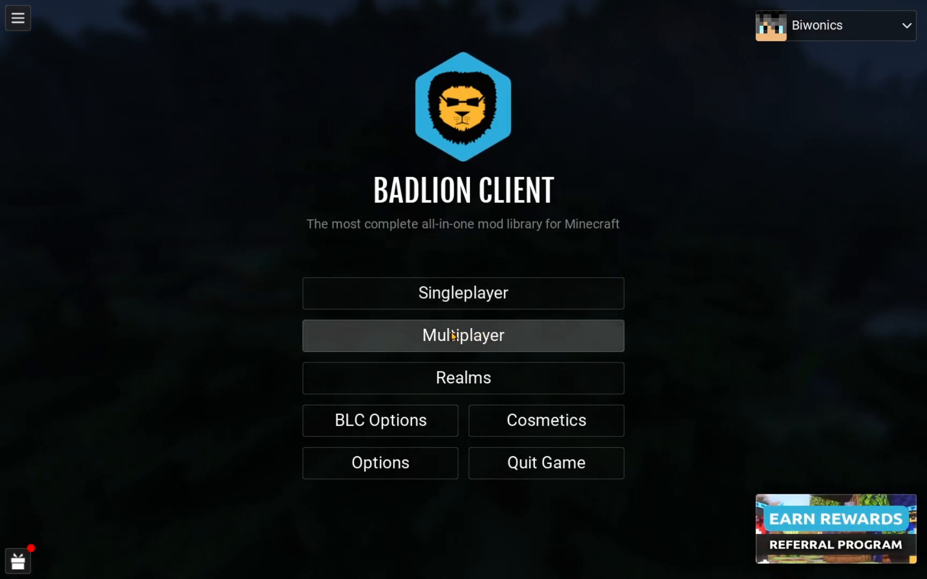
Open the Multiplayer server list to join Hypixel's Bed Wars lobby
click(463, 336)
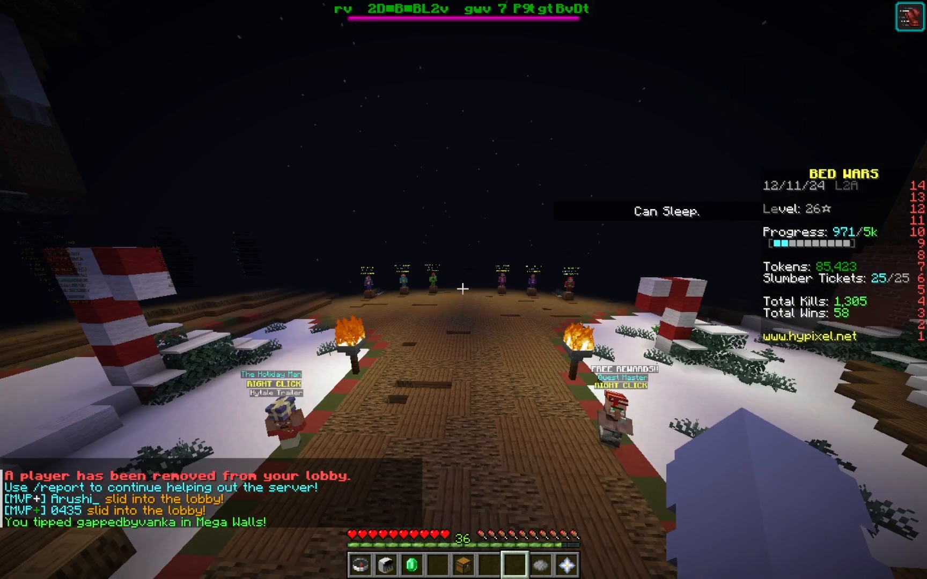
mouse_move(463, 290)
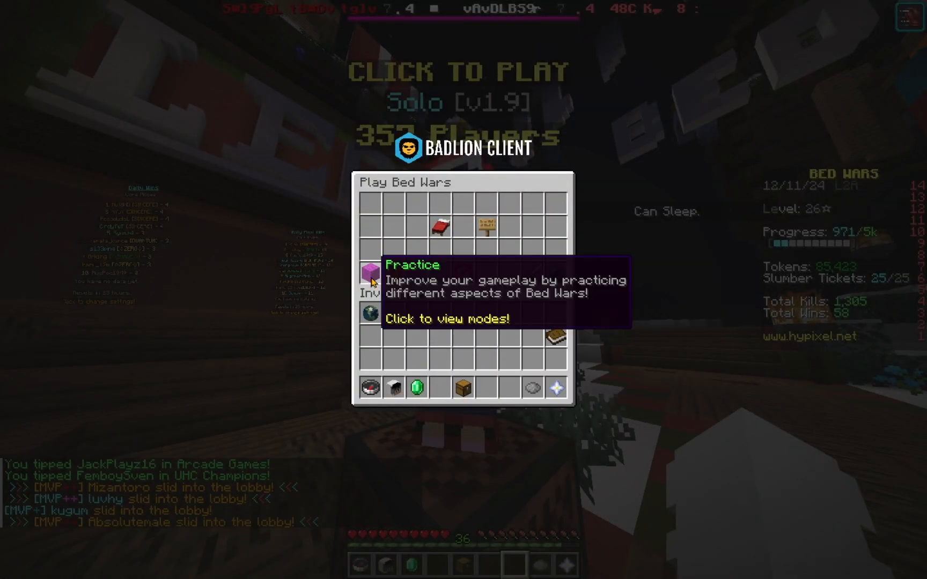
Load the Bed Wars Practice bridging map and pause the game
click(369, 273)
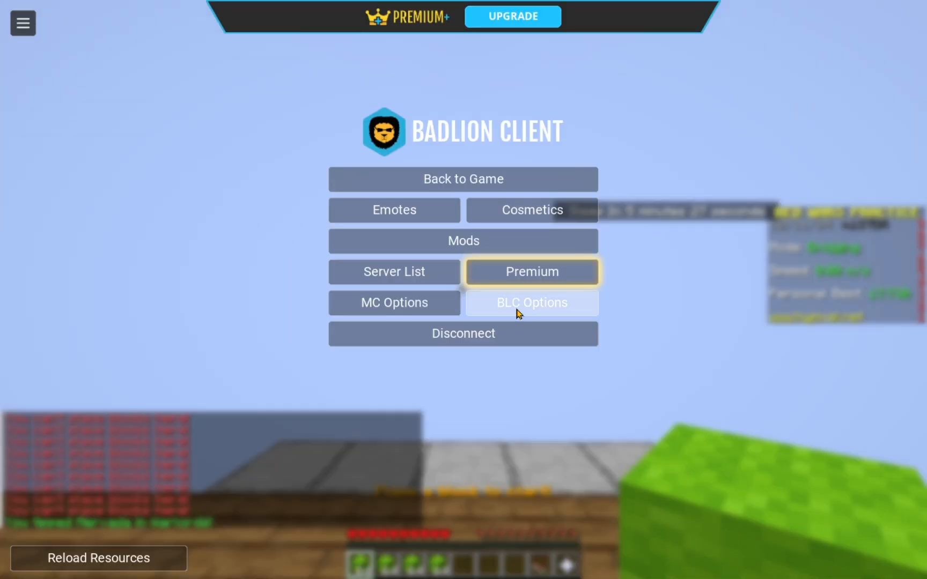
In BLC Options Betterframes, toggle Fast Entity Collision and Entity FPS Boost
click(532, 302)
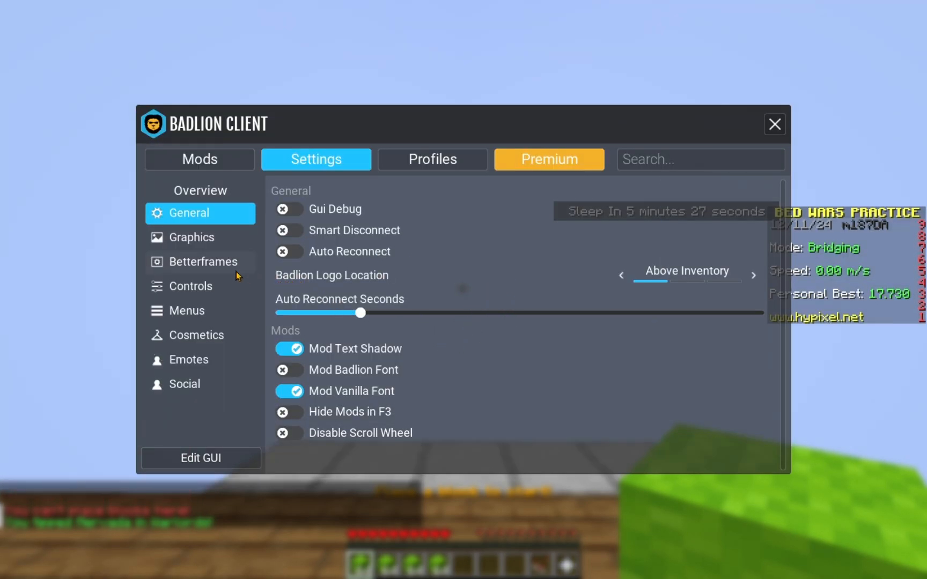
click(202, 261)
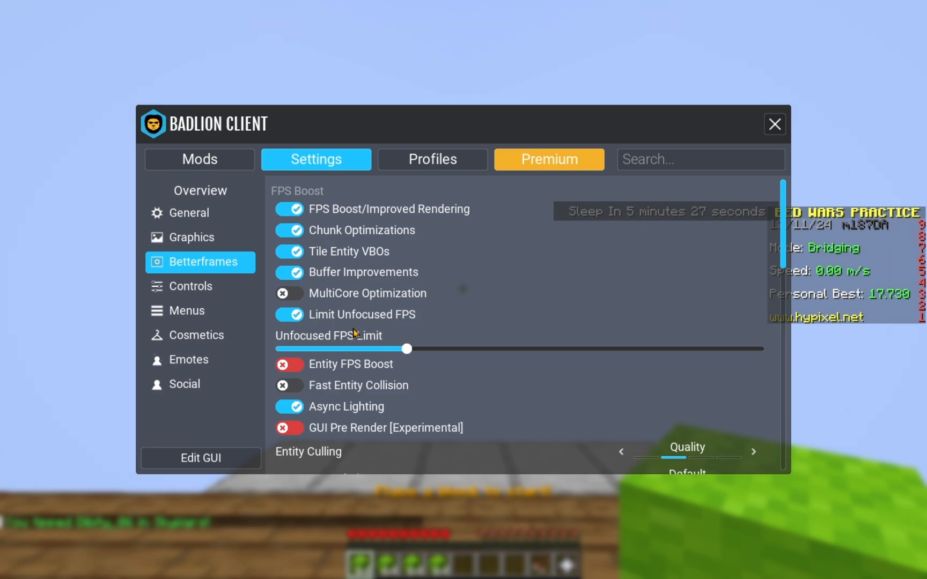
click(288, 385)
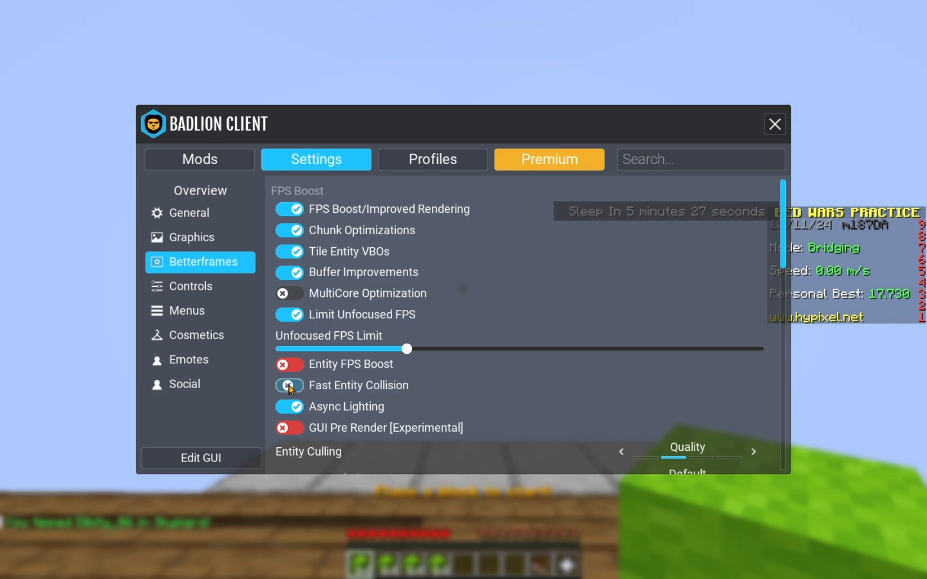
click(289, 385)
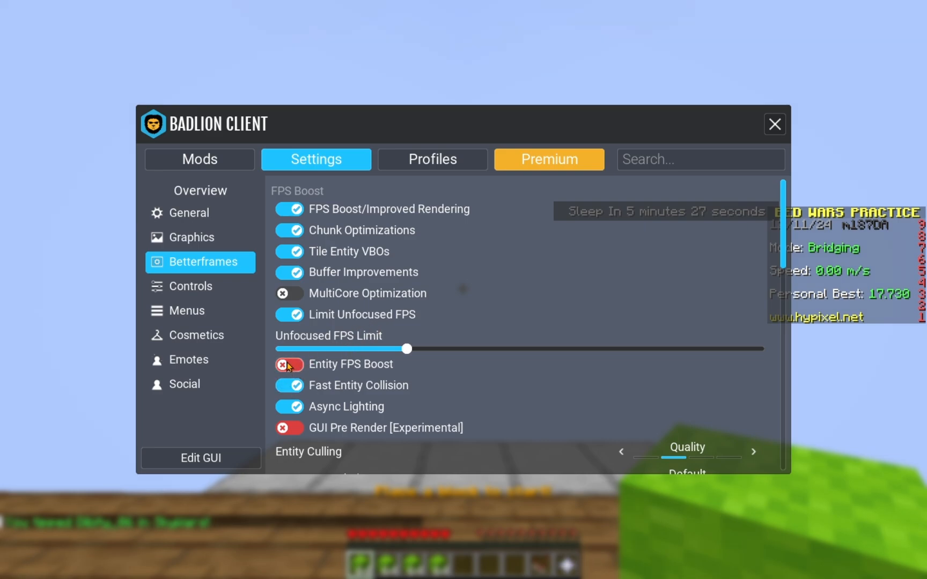
Scroll the settings list and browse the Controls, Cosmetics and Emotes tabs
scroll(down, 3)
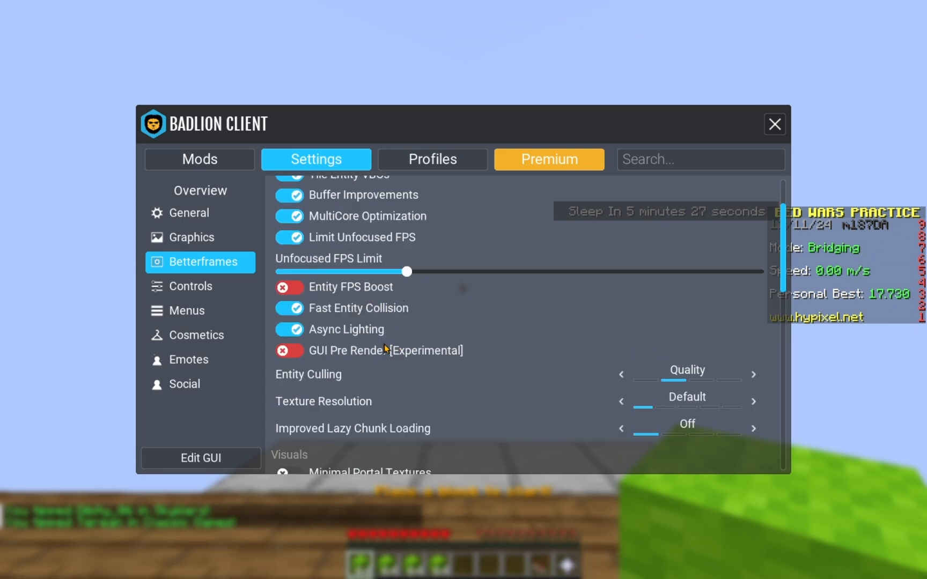
scroll(down, 3)
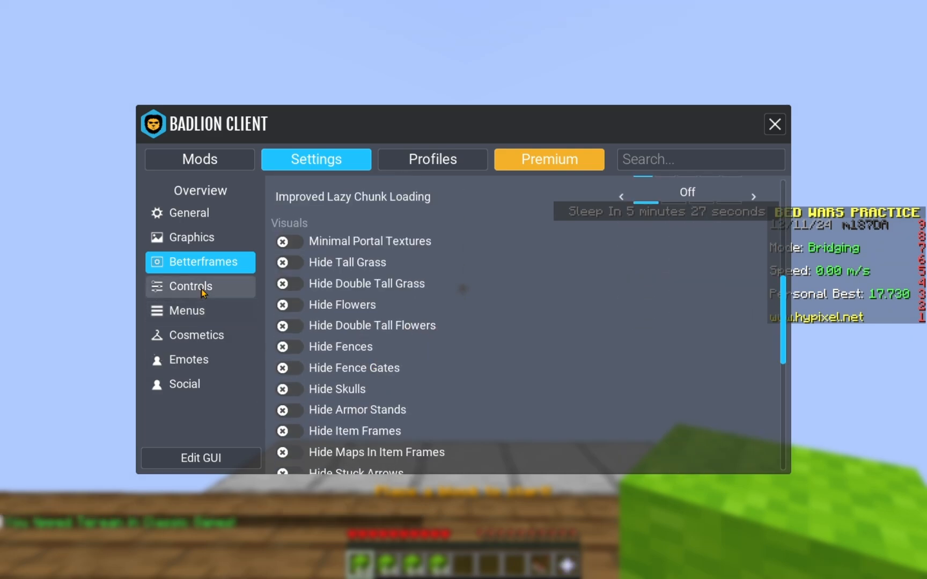
click(190, 287)
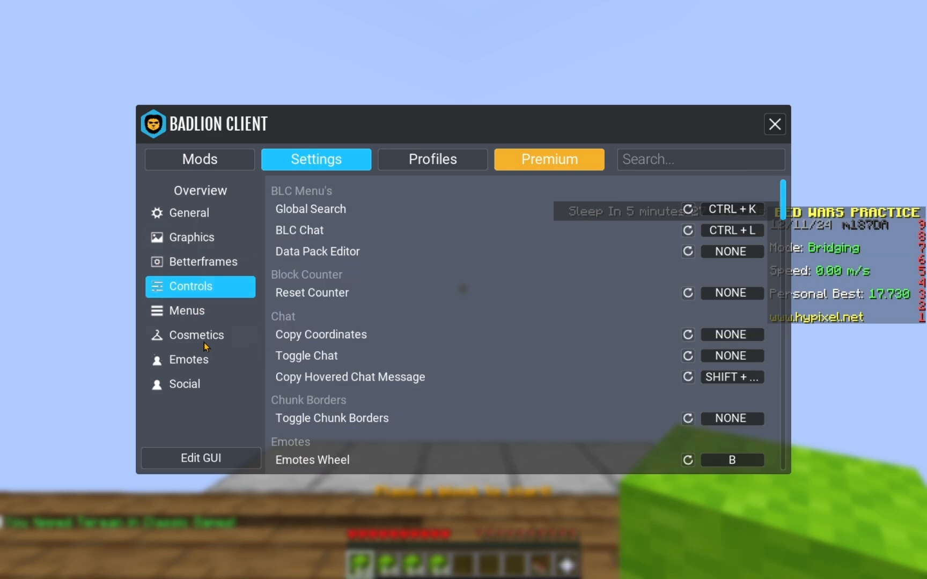
click(195, 335)
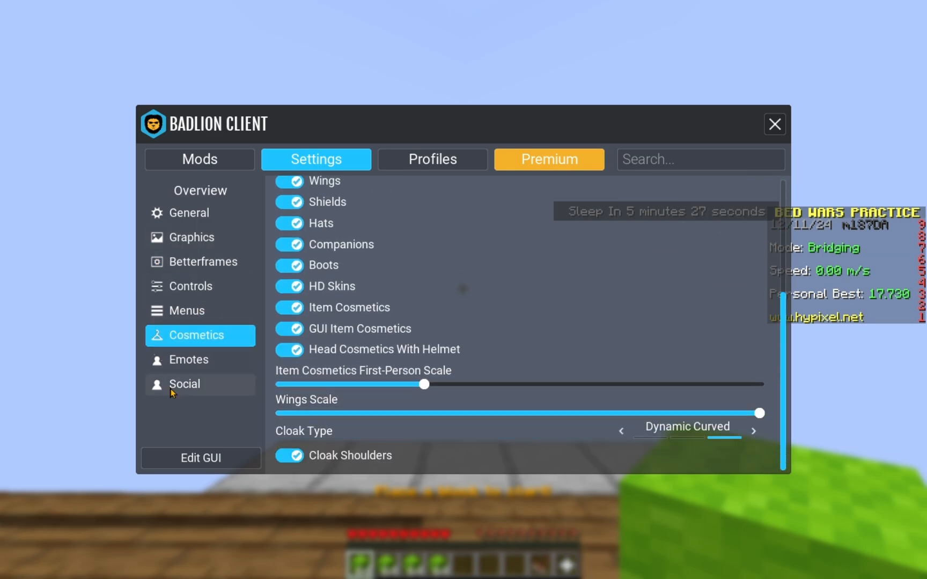
click(188, 360)
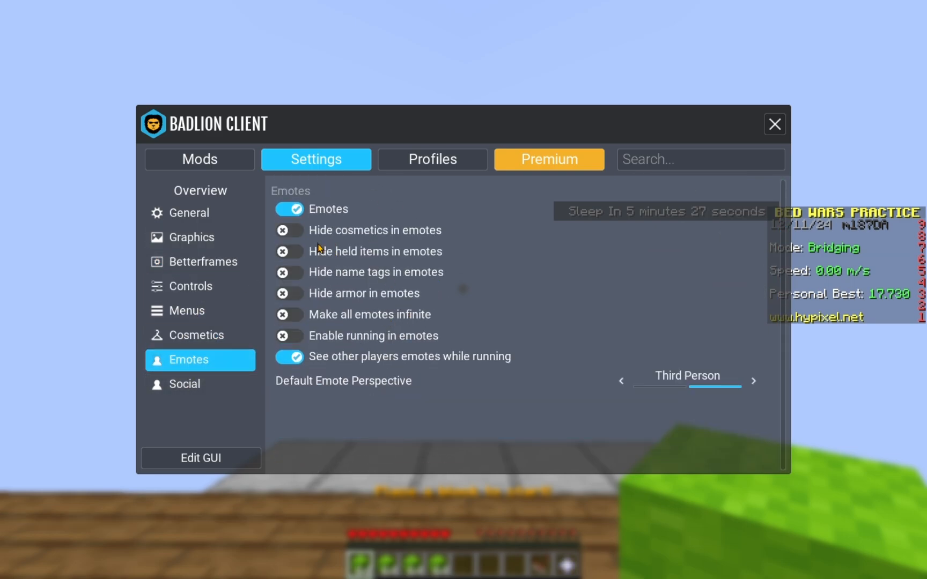
In General settings, move Auto Reconnect Seconds and toggle Hide Mods in F3, then restore both
click(189, 213)
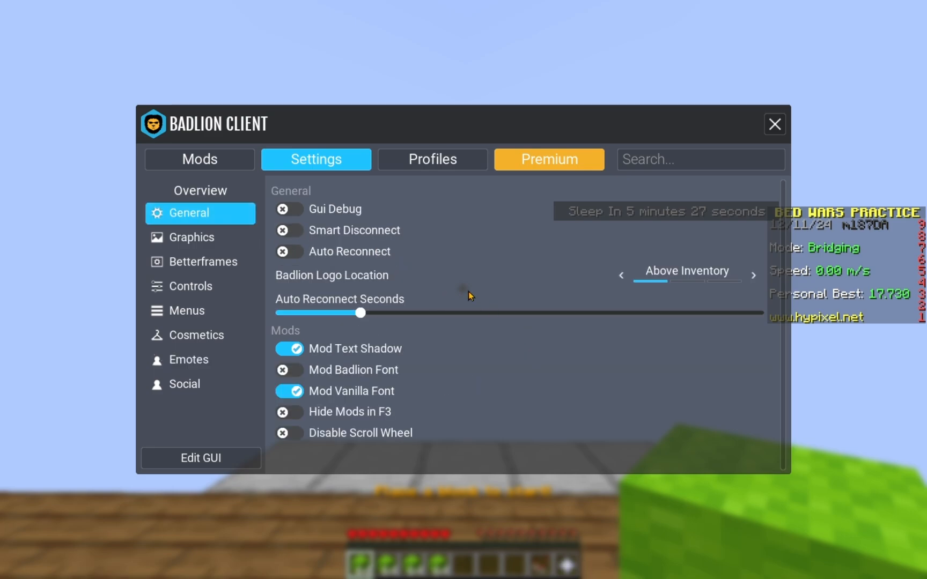
mouse_move(438, 326)
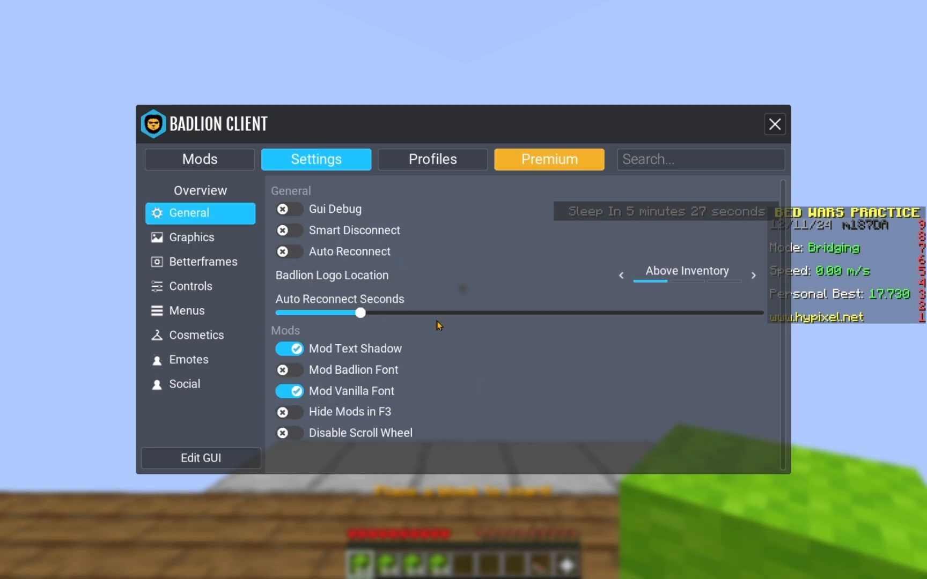
drag(359, 312, 399, 312)
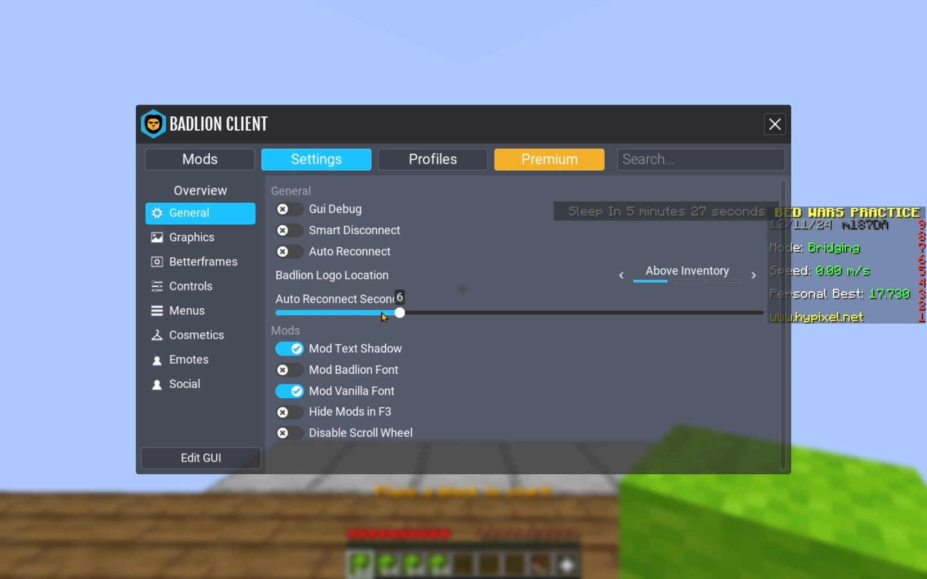
drag(399, 312, 360, 312)
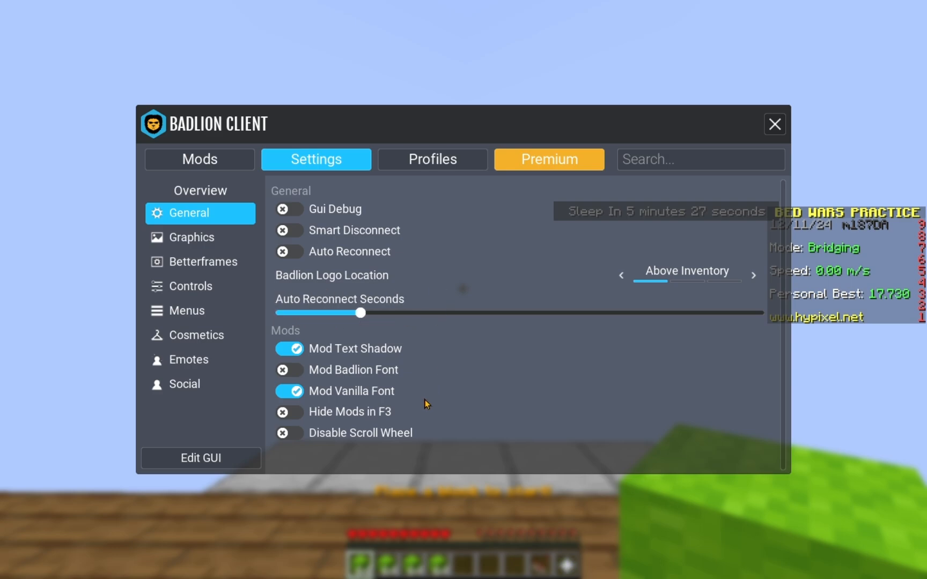
click(289, 412)
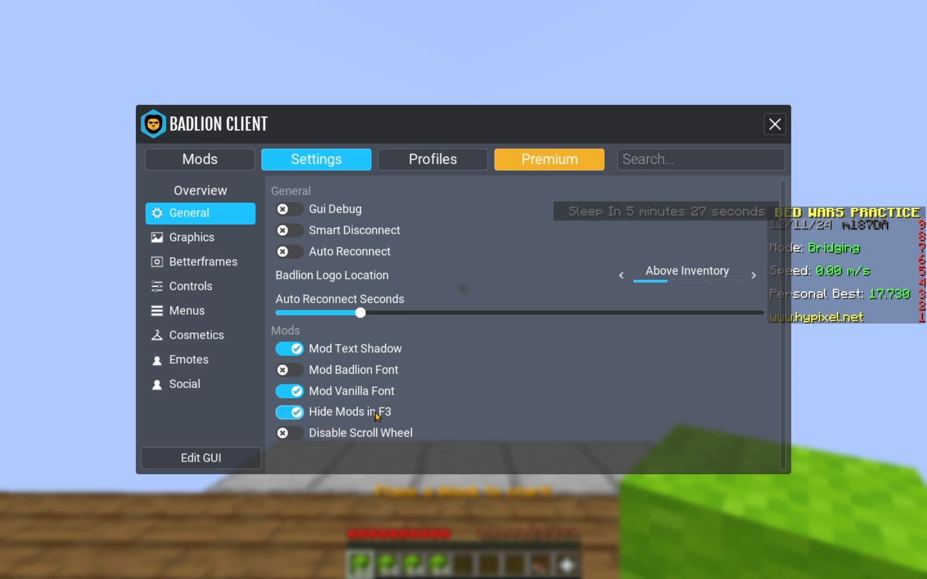
click(289, 412)
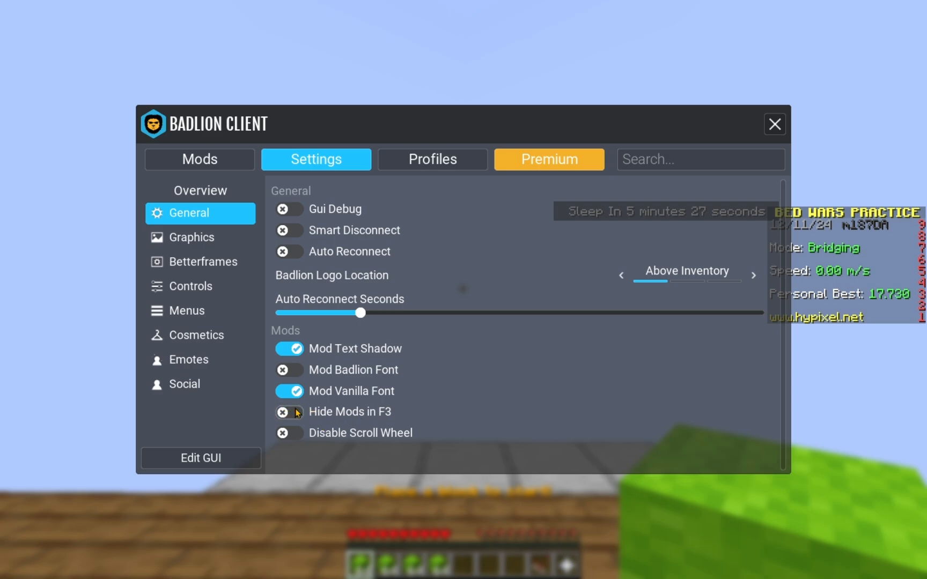
mouse_move(295, 377)
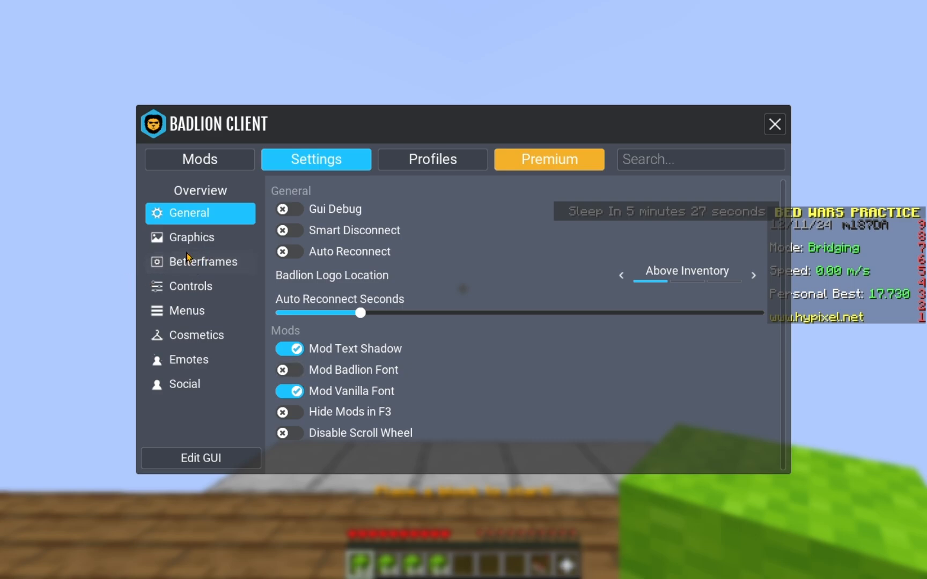
Browse the Graphics render options, then close the BLC settings window
click(191, 237)
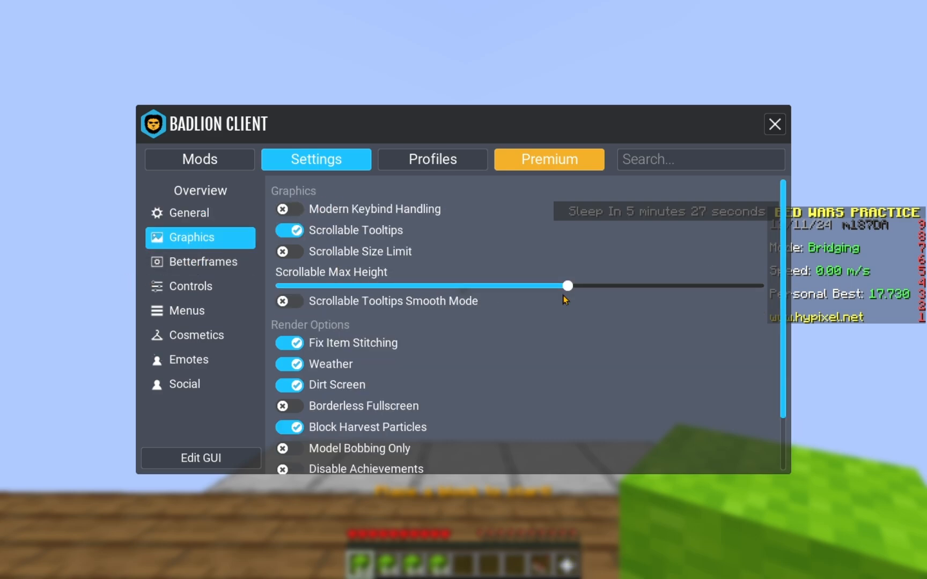
scroll(down, 3)
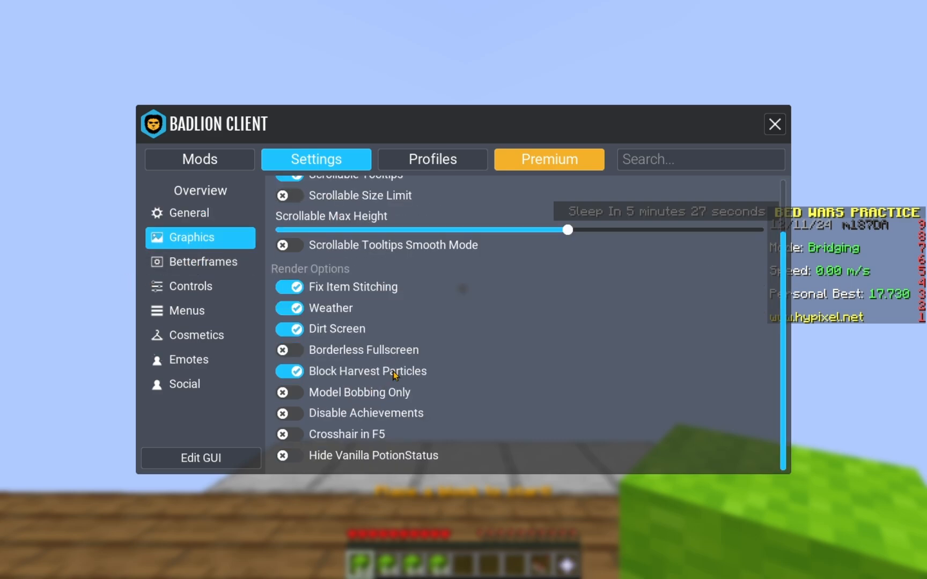
click(775, 124)
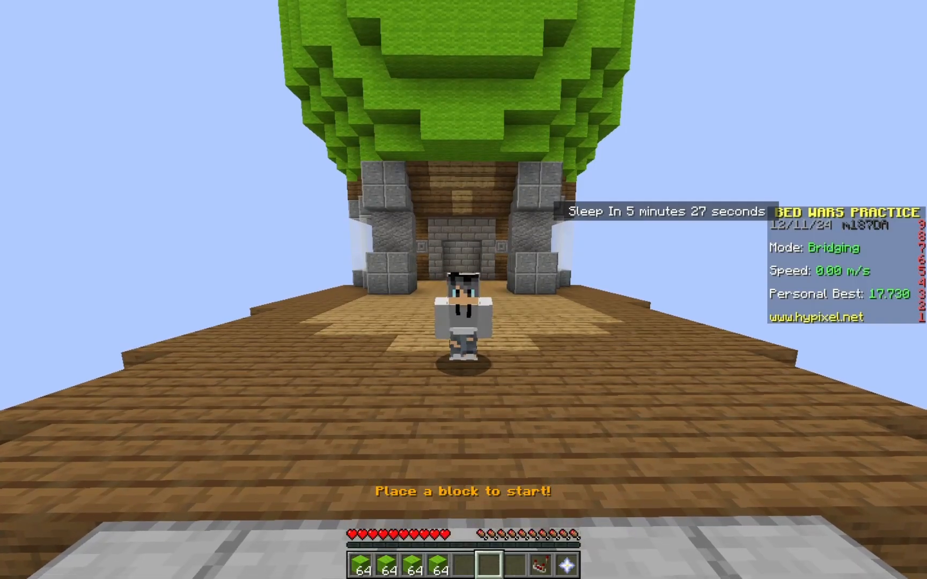
Walk the player forward across the bridging island toward the hut
key(w)
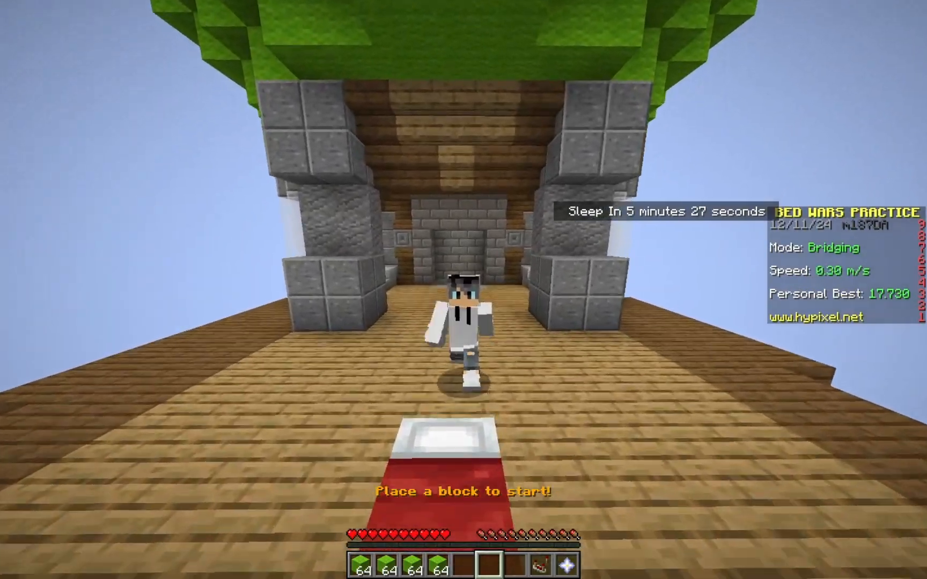
mouse_move(463, 290)
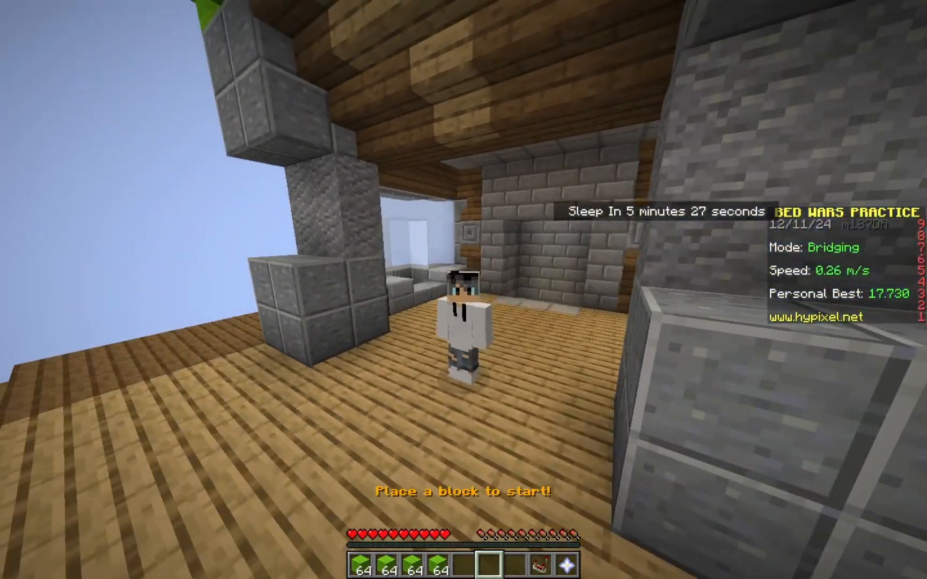